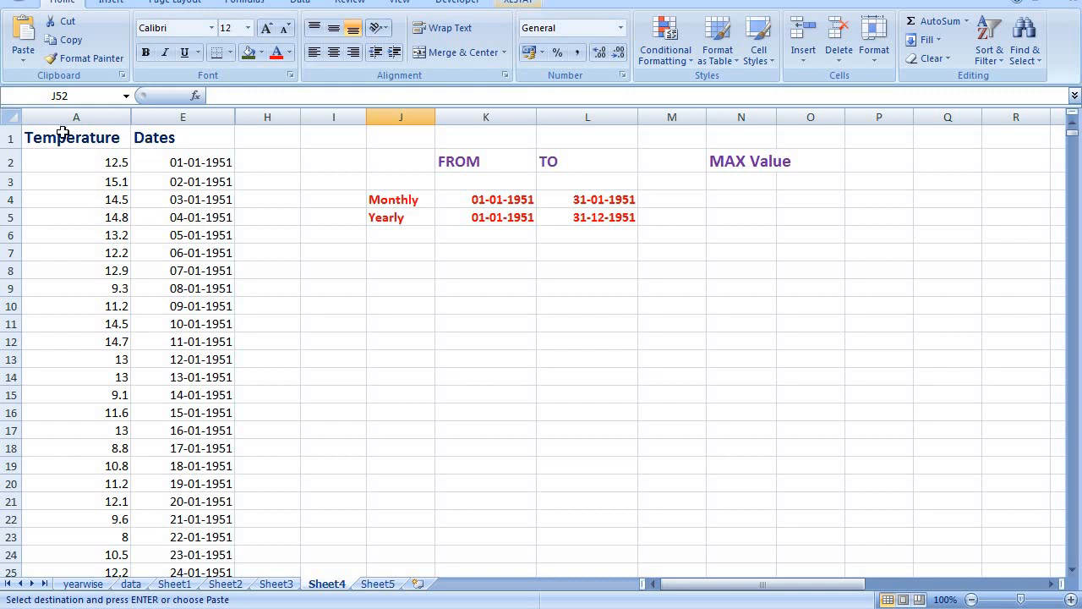
pyautogui.moveTo(203, 148)
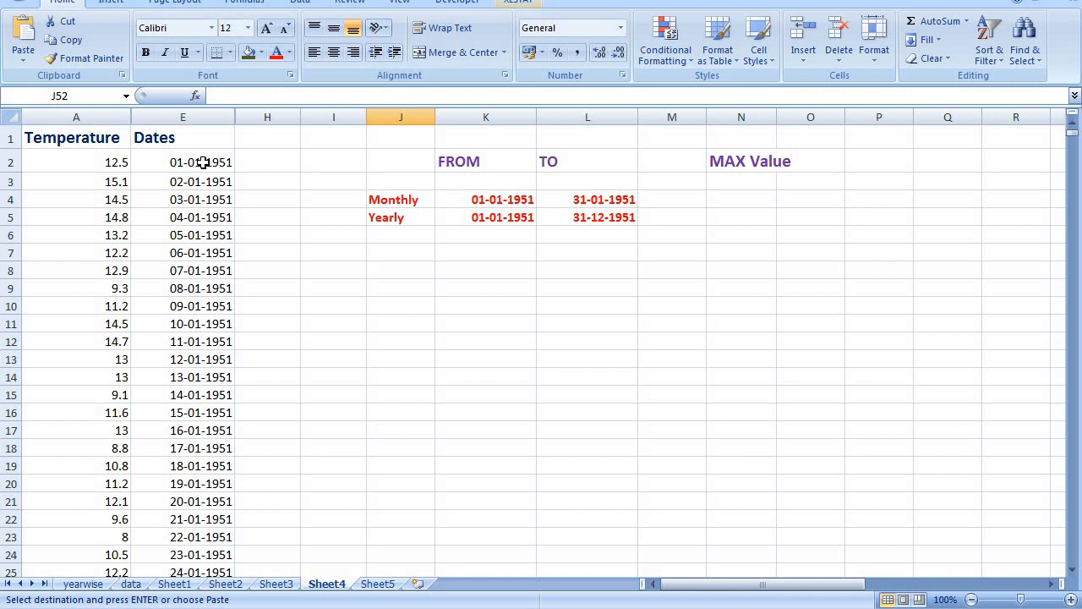
pyautogui.moveTo(205, 173)
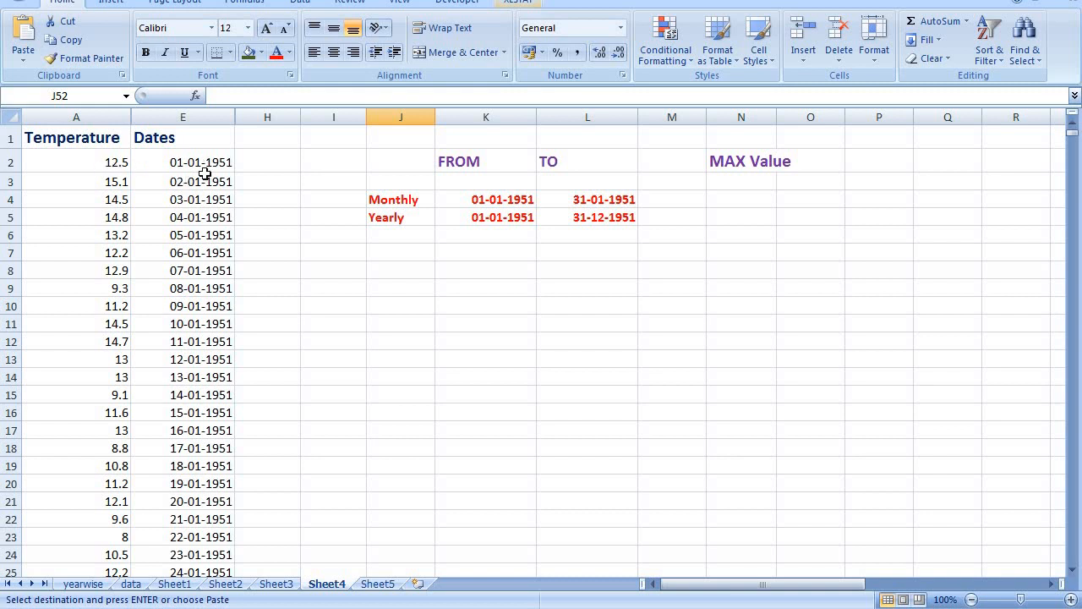
# - Inspect the first date in E2, the first temperature in A2 and the monthly start date in K4
pyautogui.click(183, 162)
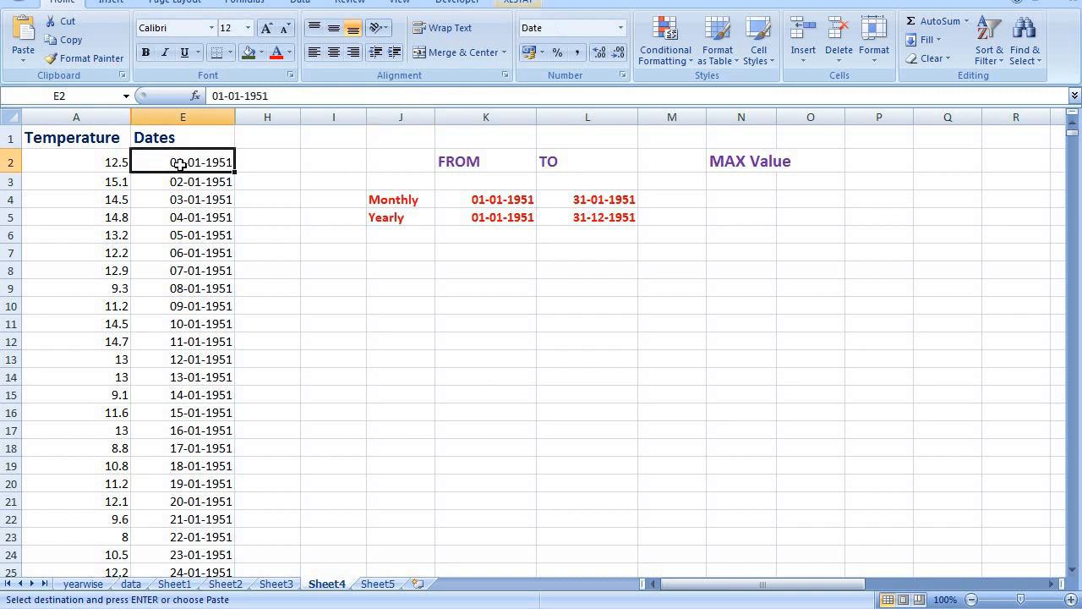
pyautogui.moveTo(178, 183)
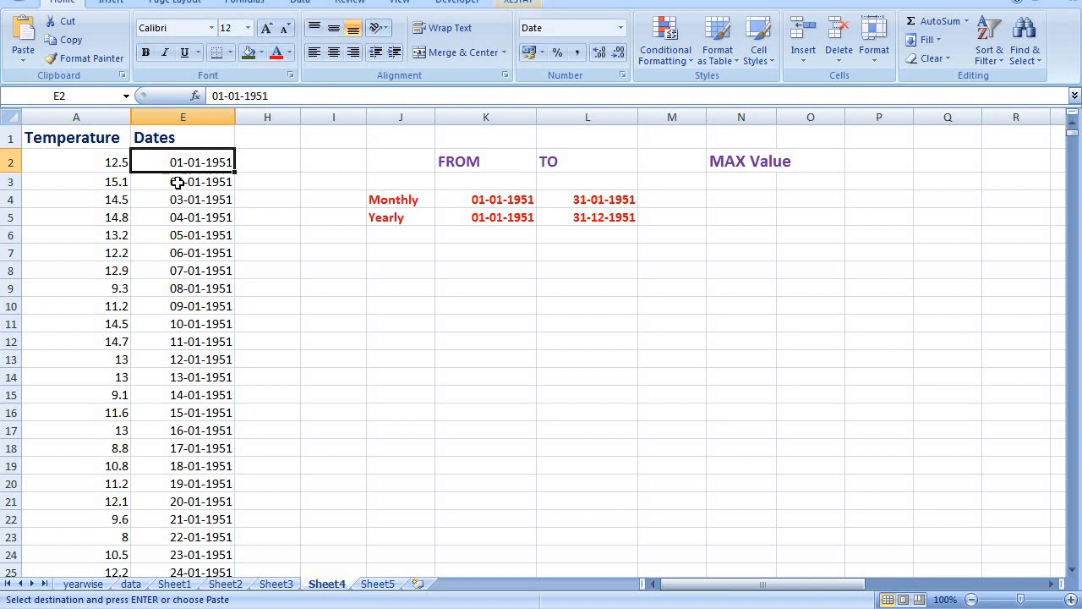
pyautogui.click(77, 162)
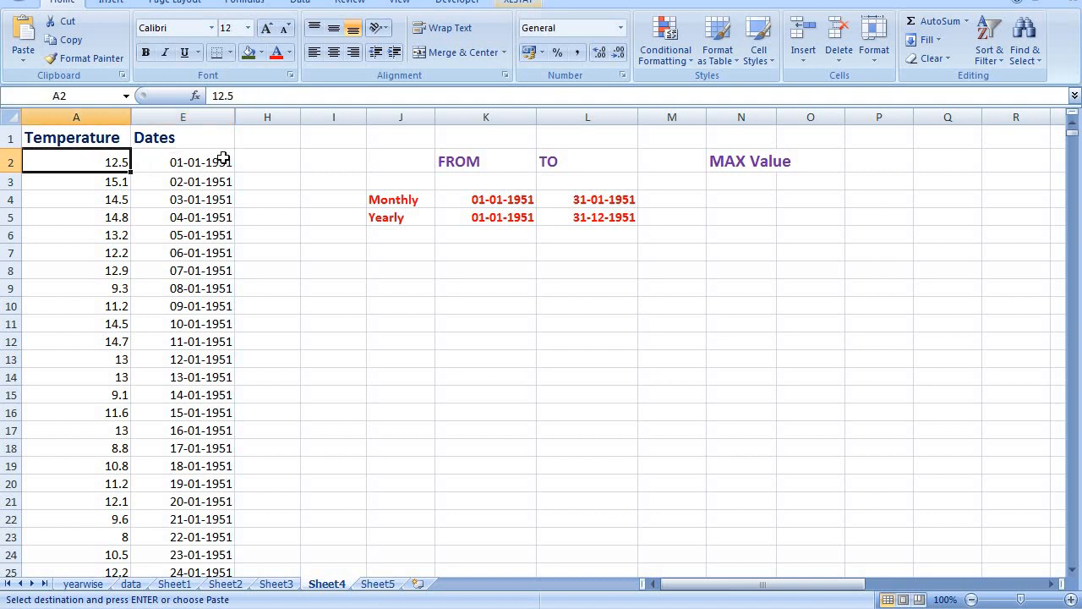
pyautogui.click(182, 163)
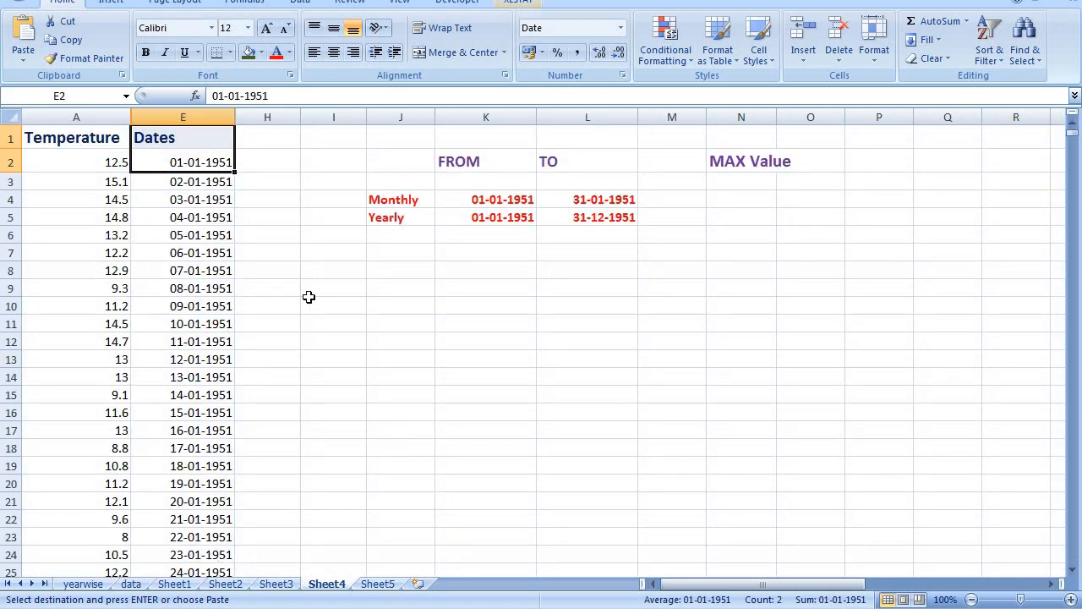
pyautogui.click(485, 200)
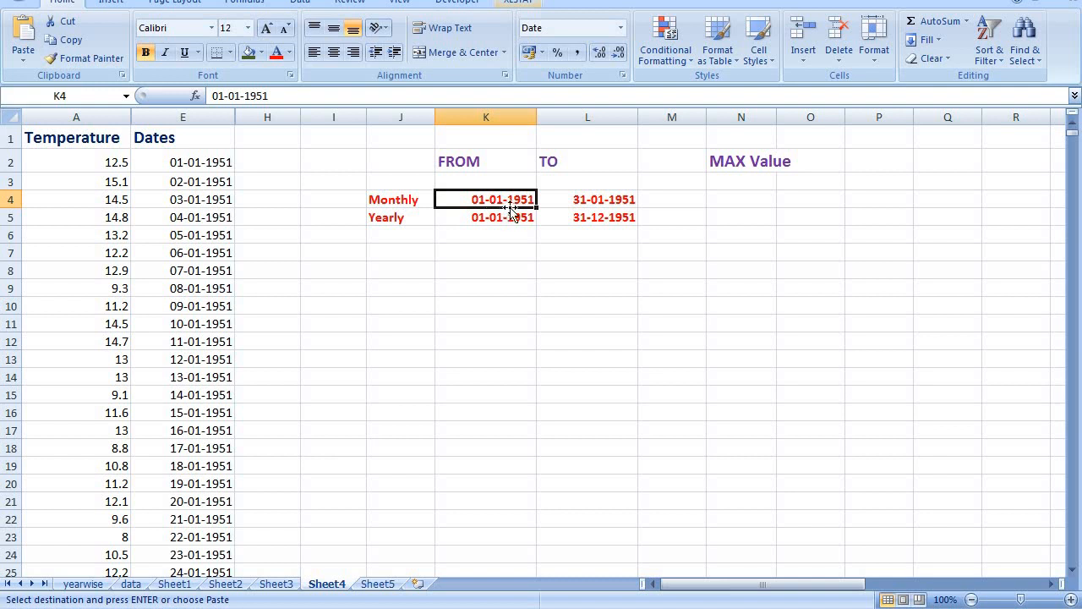
pyautogui.moveTo(528, 213)
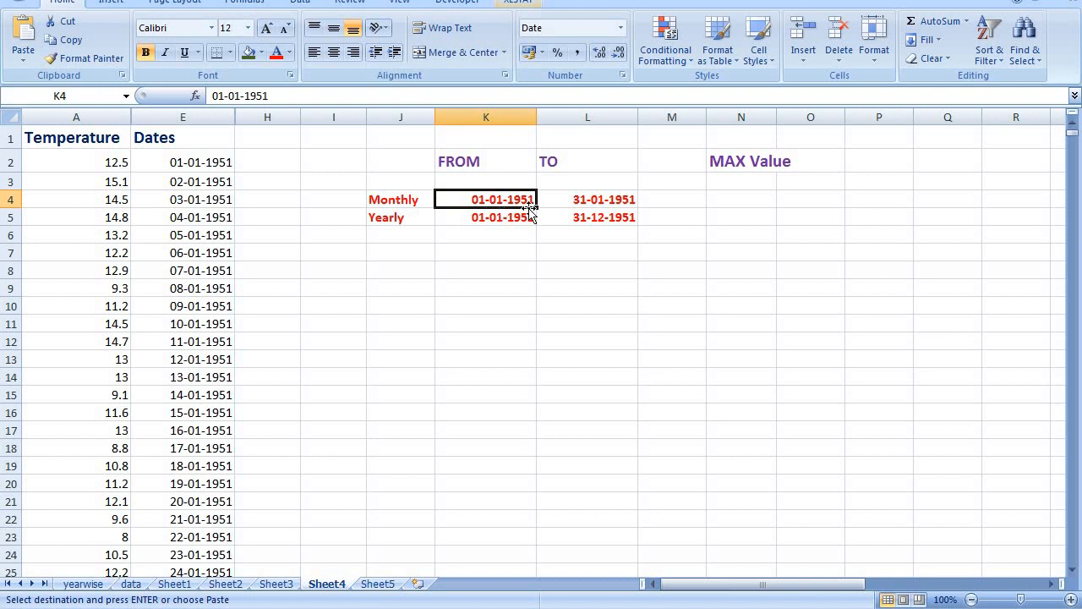
pyautogui.moveTo(588, 206)
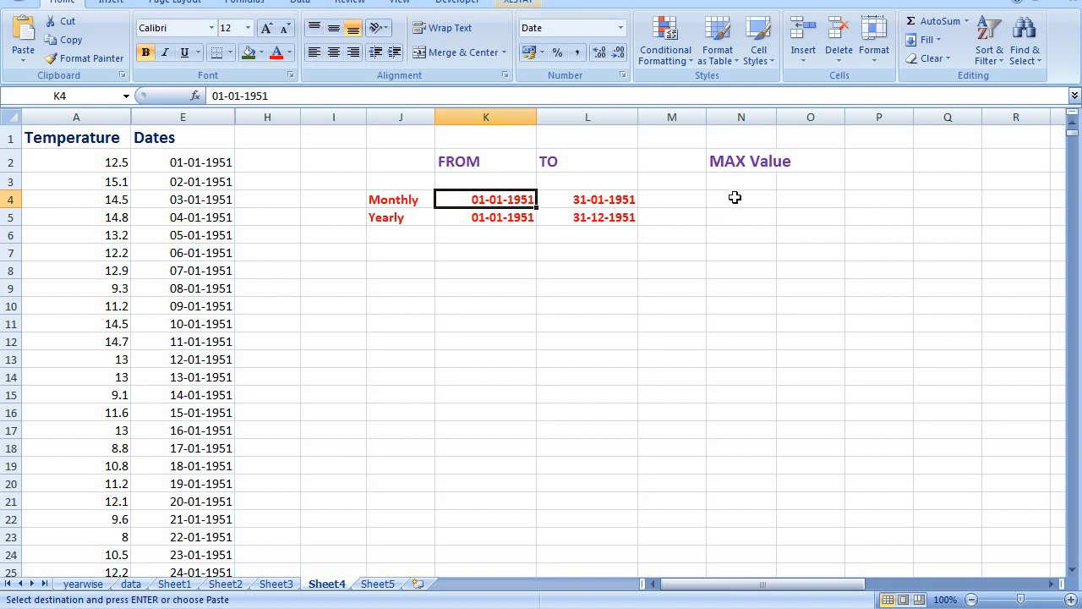
# - In N4 begin =max(IF( with the dates starting at E2 as the logical test
pyautogui.click(741, 200)
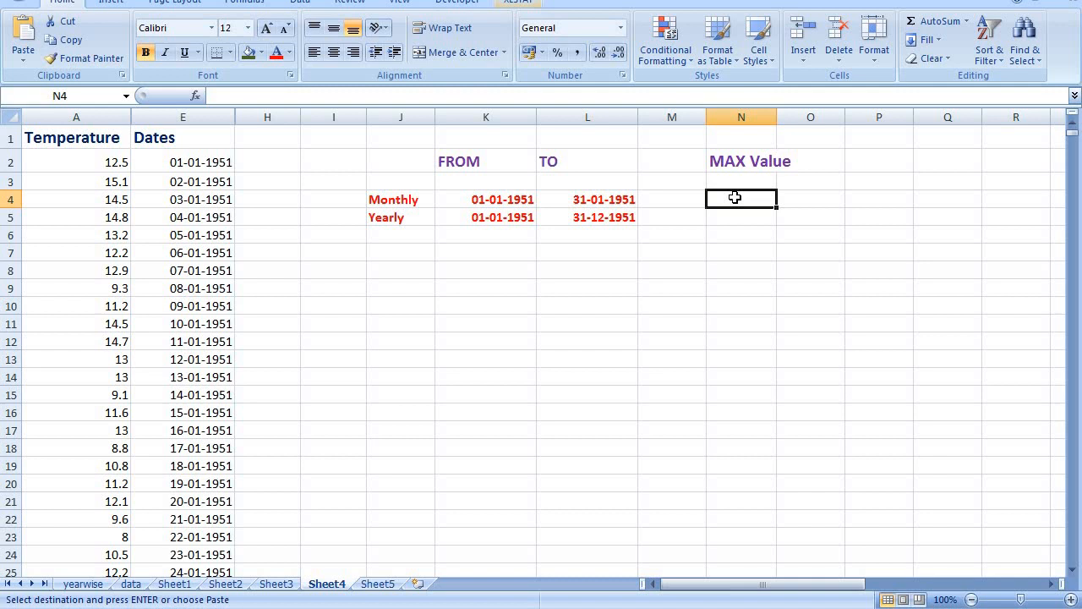
pyautogui.write('=')
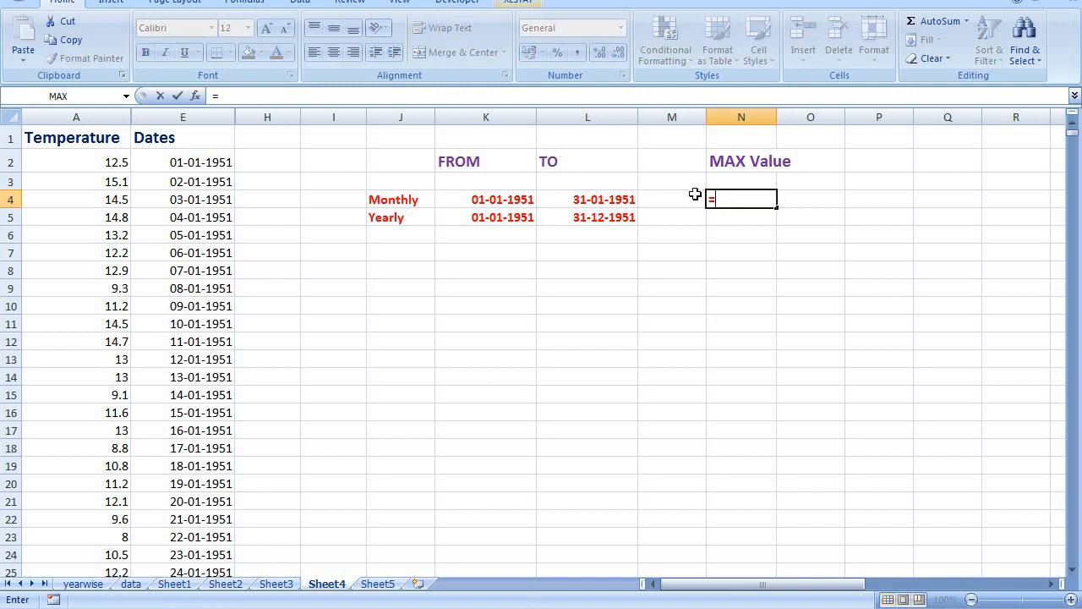
pyautogui.write('max')
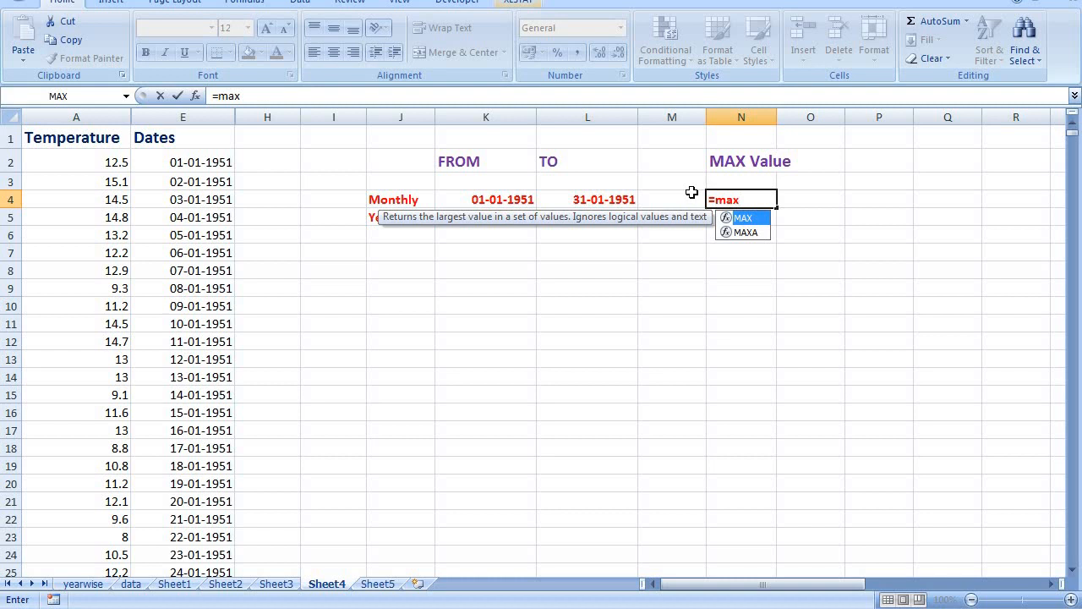
pyautogui.write('(if')
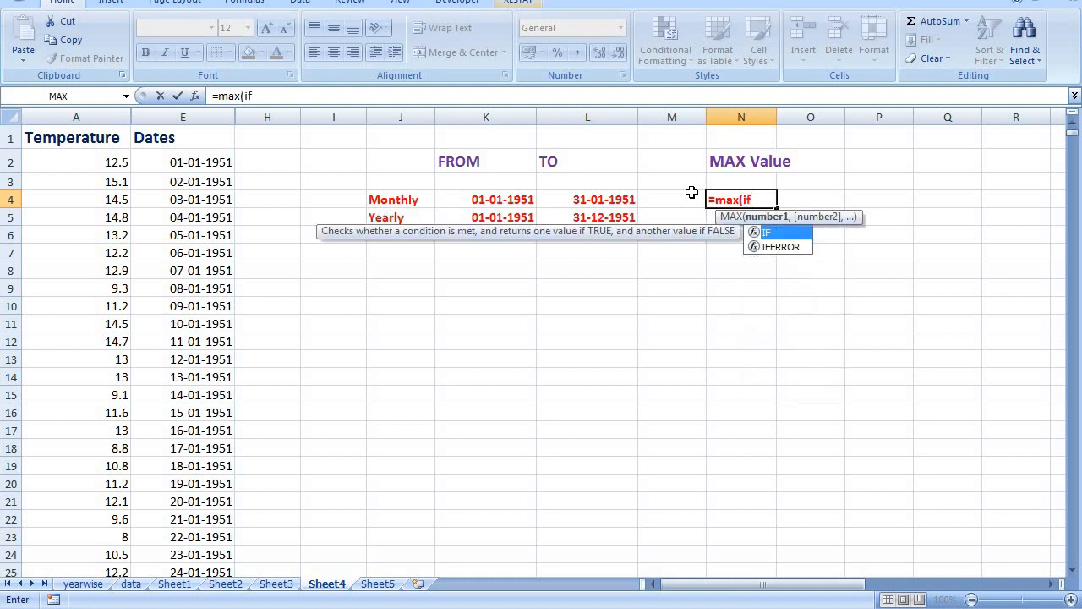
pyautogui.moveTo(791, 253)
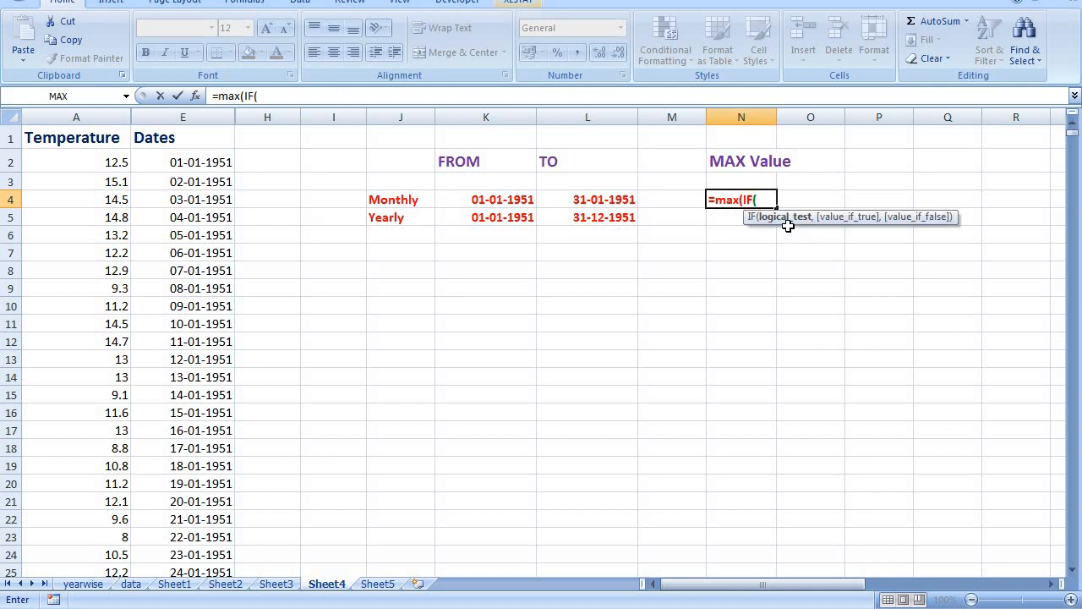
pyautogui.moveTo(785, 218)
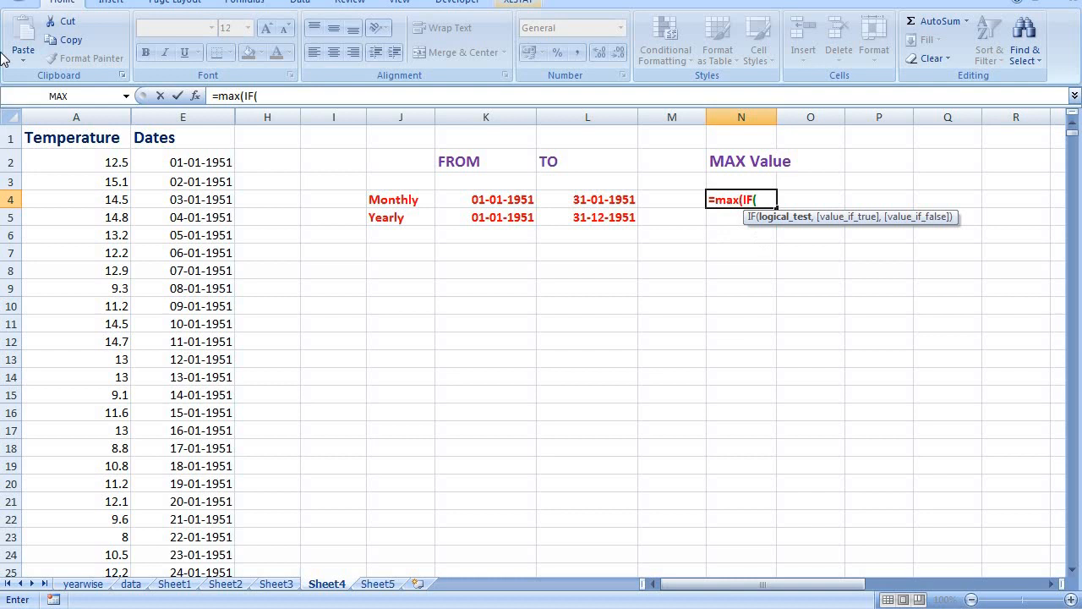
pyautogui.click(183, 162)
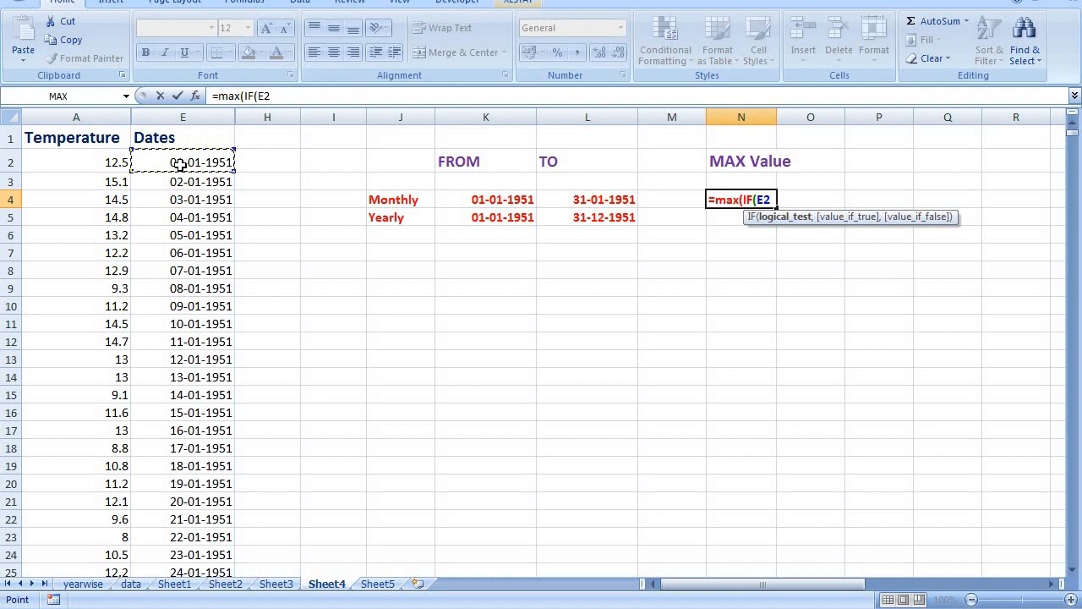
# - Discard the unfinished N4 formula and start it again from scratch
pyautogui.write(':')
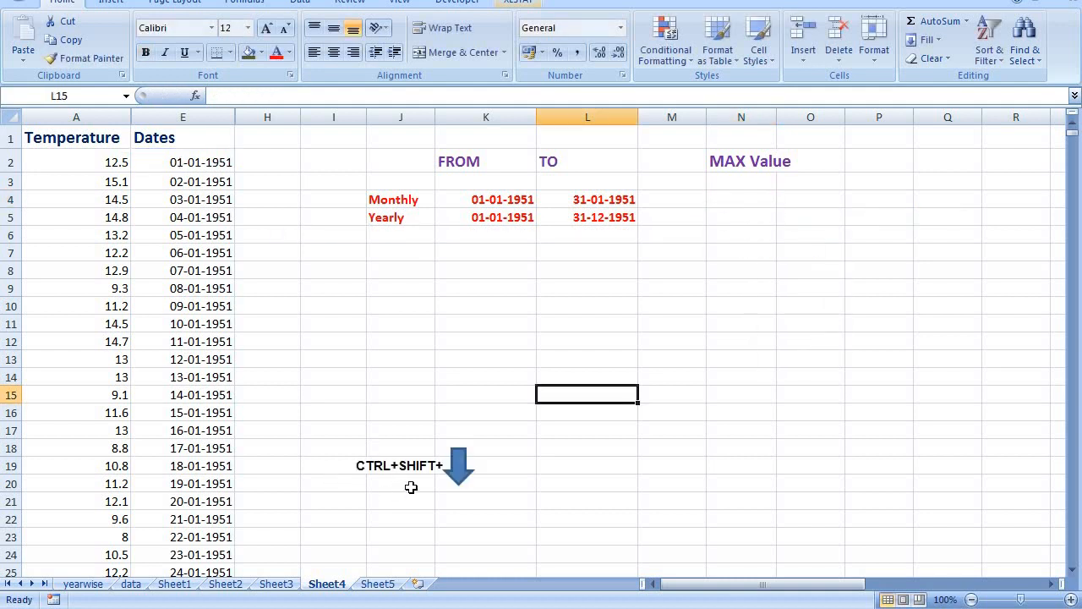
pyautogui.moveTo(464, 490)
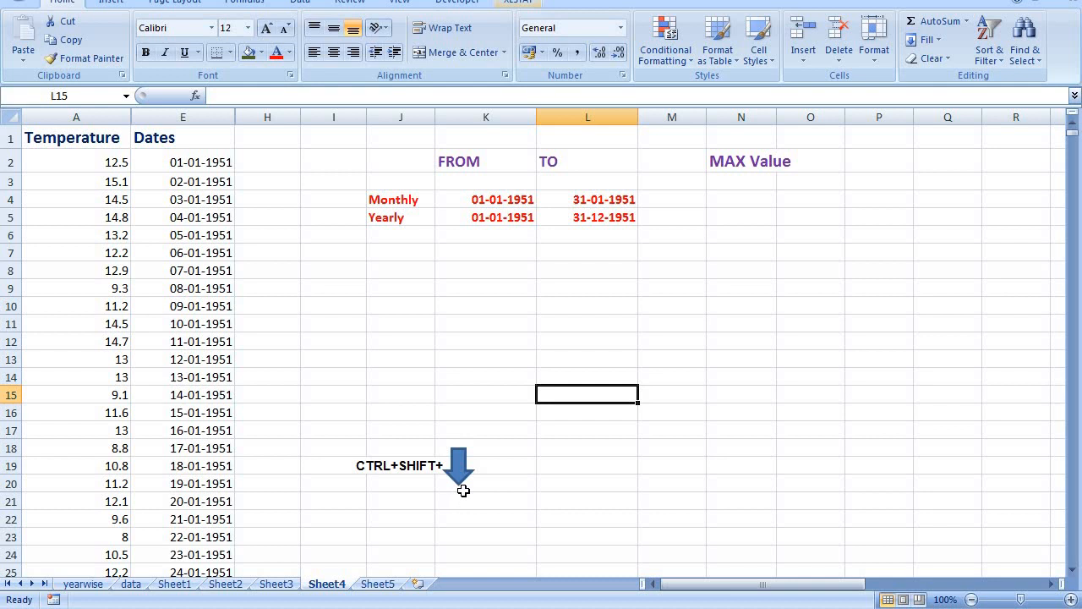
pyautogui.moveTo(403, 483)
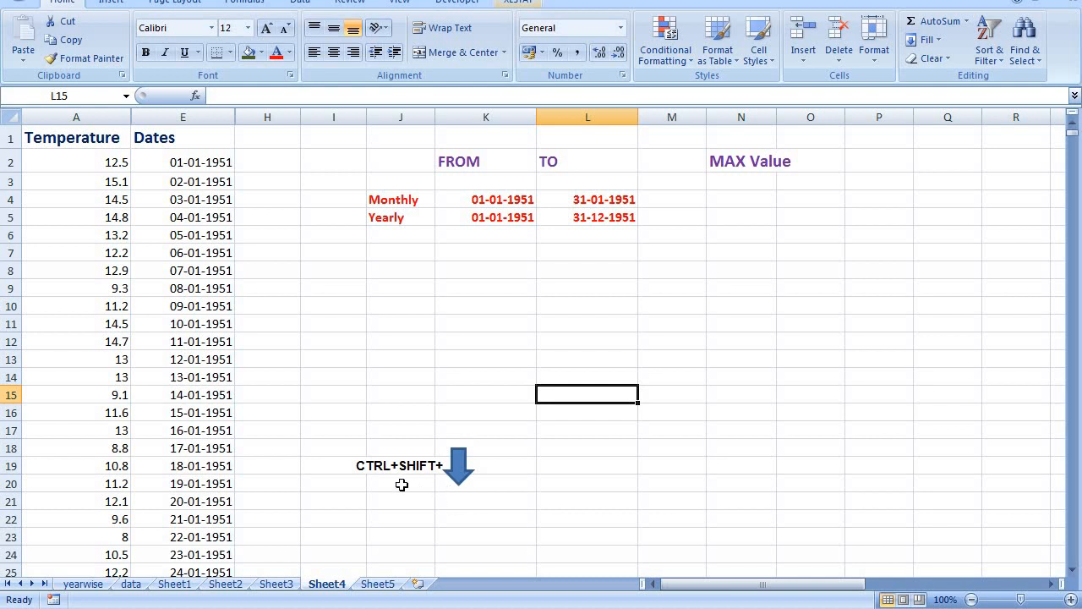
pyautogui.moveTo(472, 484)
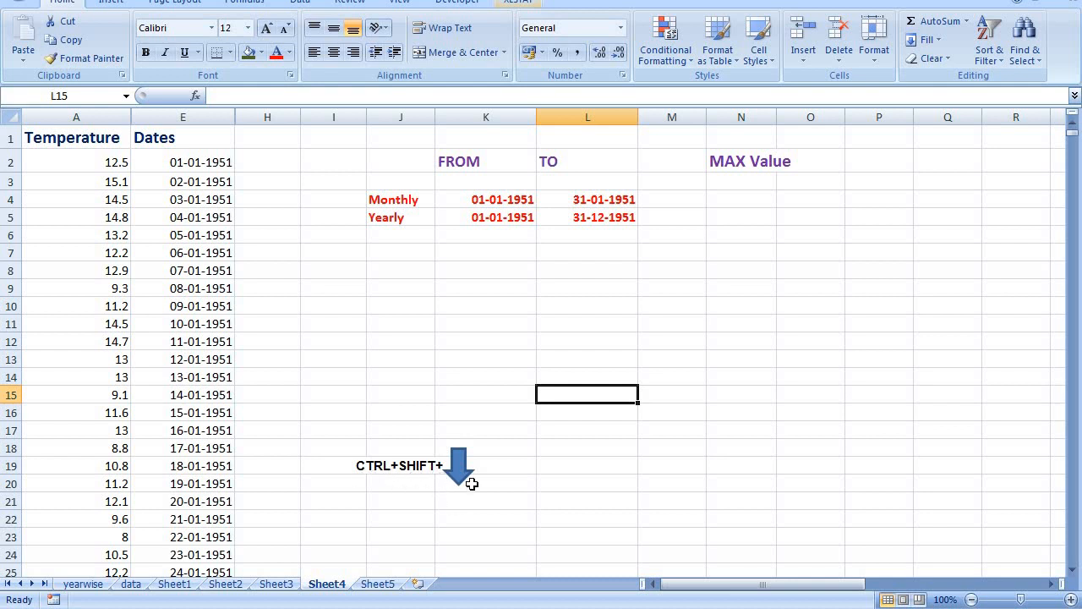
pyautogui.moveTo(729, 202)
pyautogui.write('=')
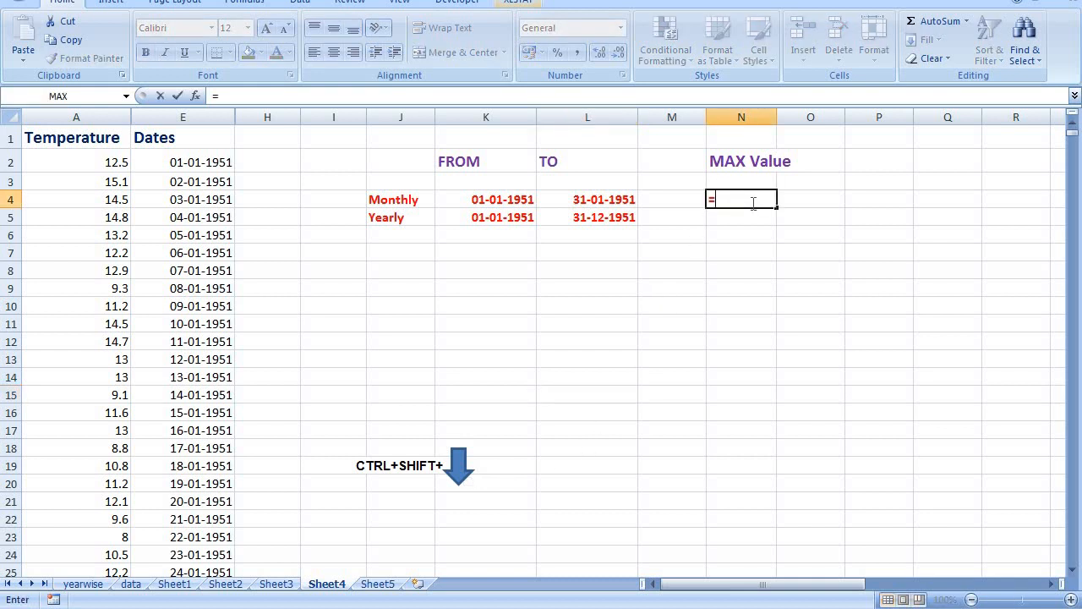
# - Re-enter =max(IF( in N4 over the whole Dates column, locked as $E$2:$E$24838
pyautogui.write('max(')
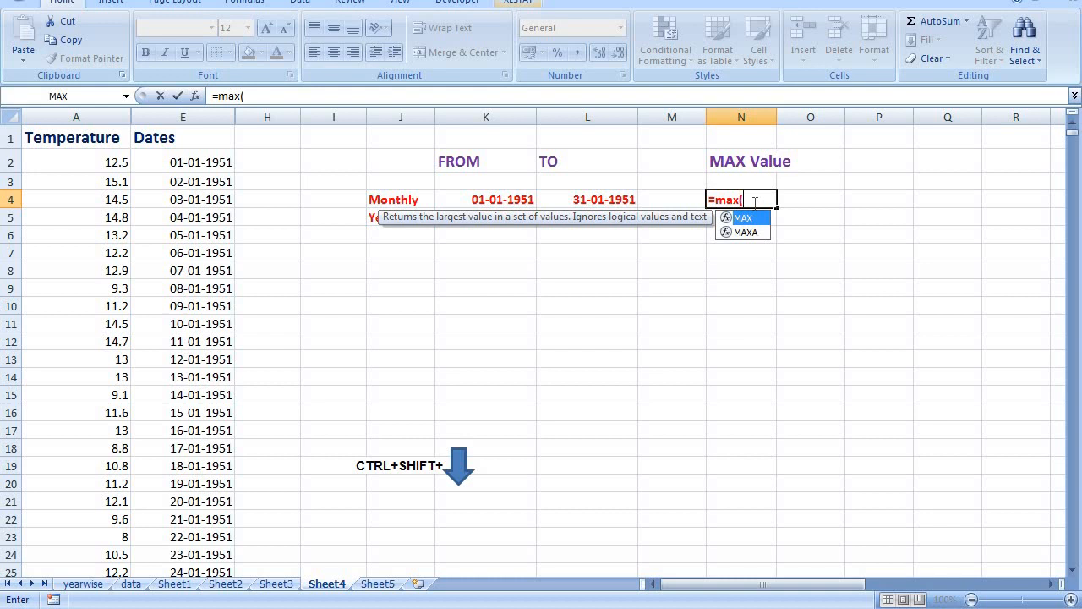
pyautogui.write('if')
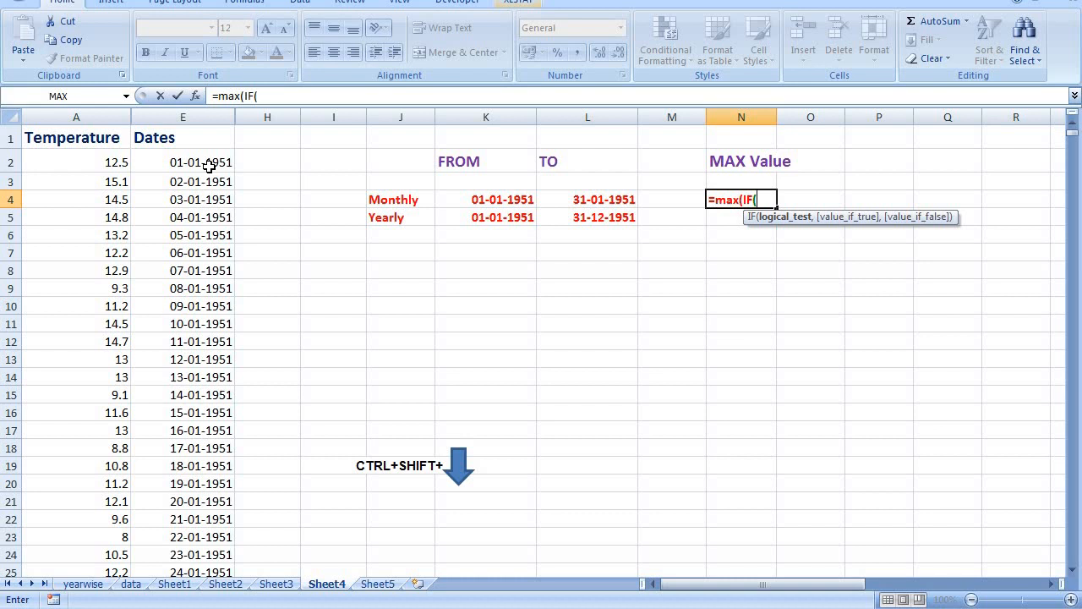
pyautogui.click(183, 163)
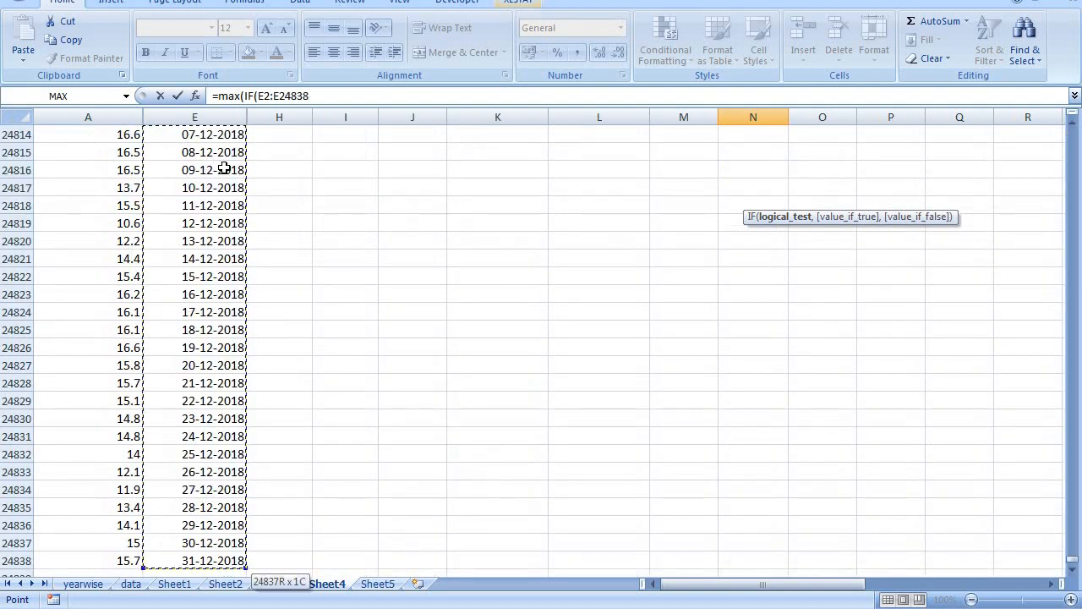
pyautogui.moveTo(210, 562)
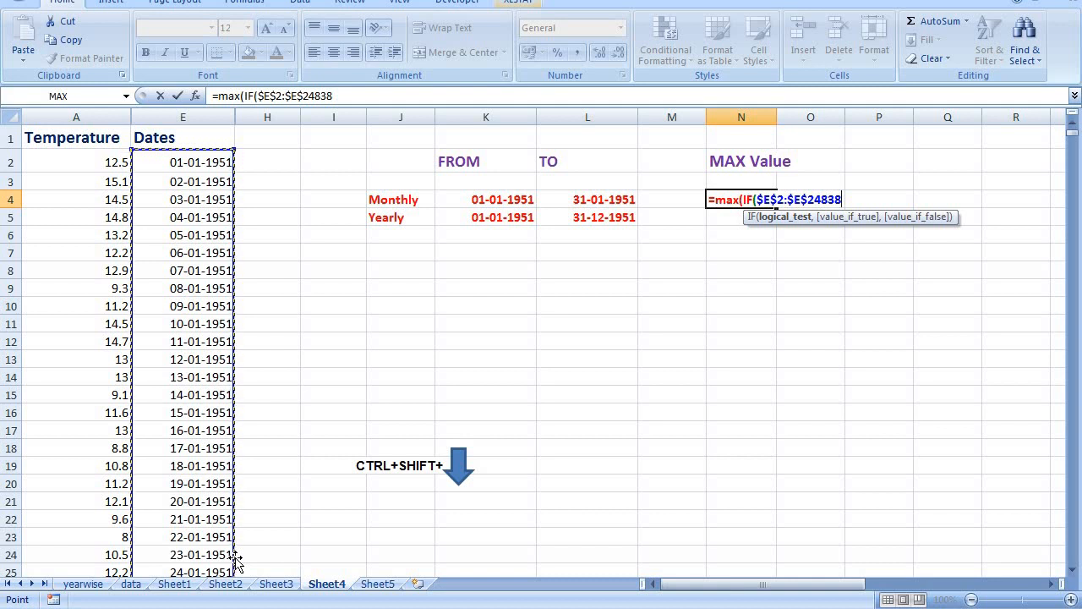
# - Test dates on or after the start date K4 and nest a second IF
pyautogui.write('>=')
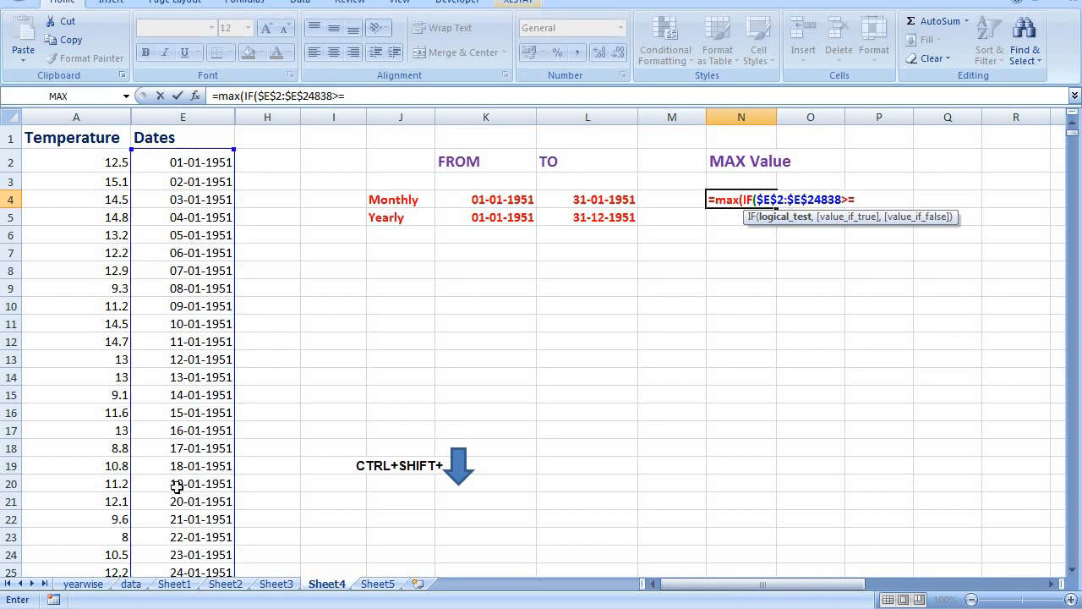
pyautogui.click(486, 200)
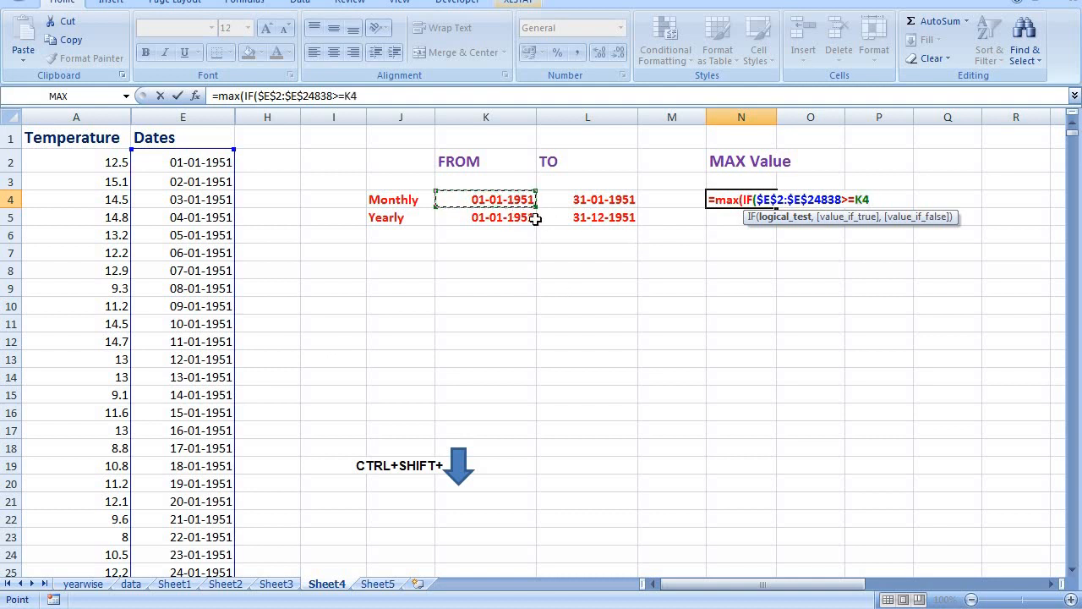
pyautogui.write(',')
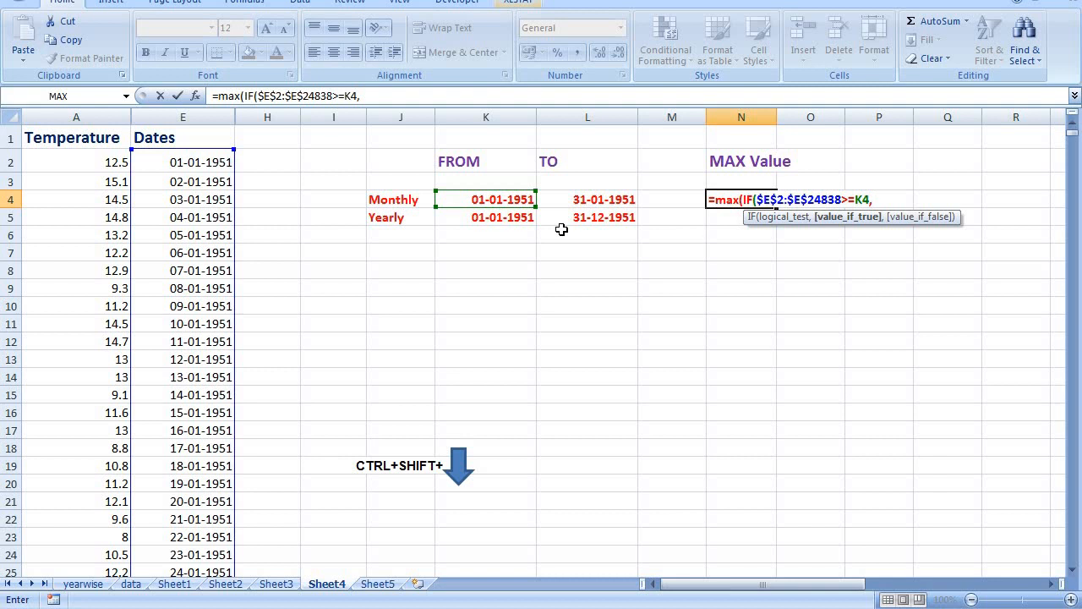
pyautogui.write('if')
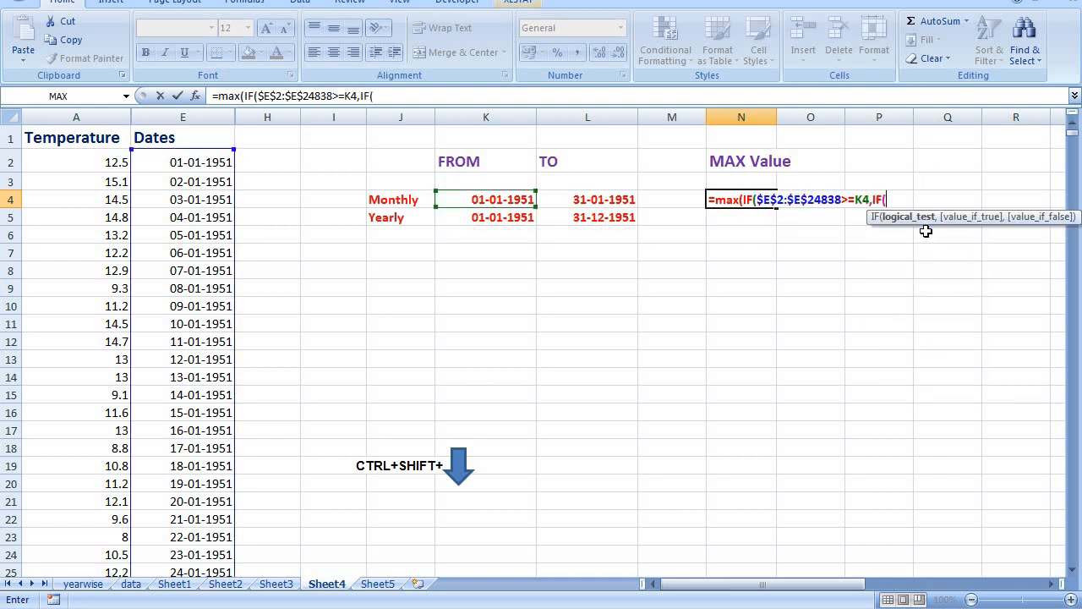
pyautogui.moveTo(741, 267)
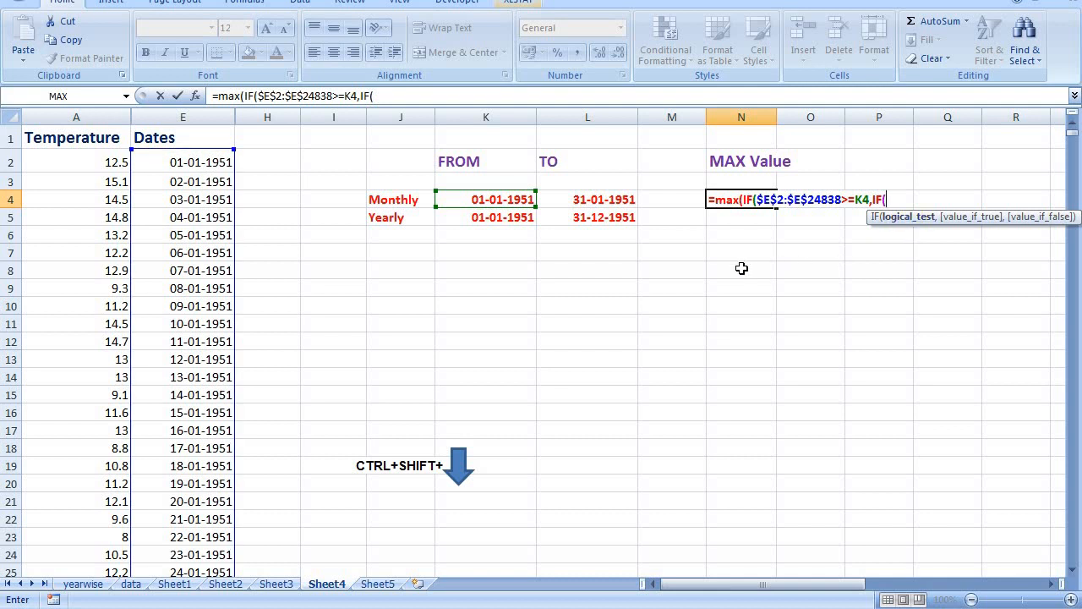
pyautogui.moveTo(186, 164)
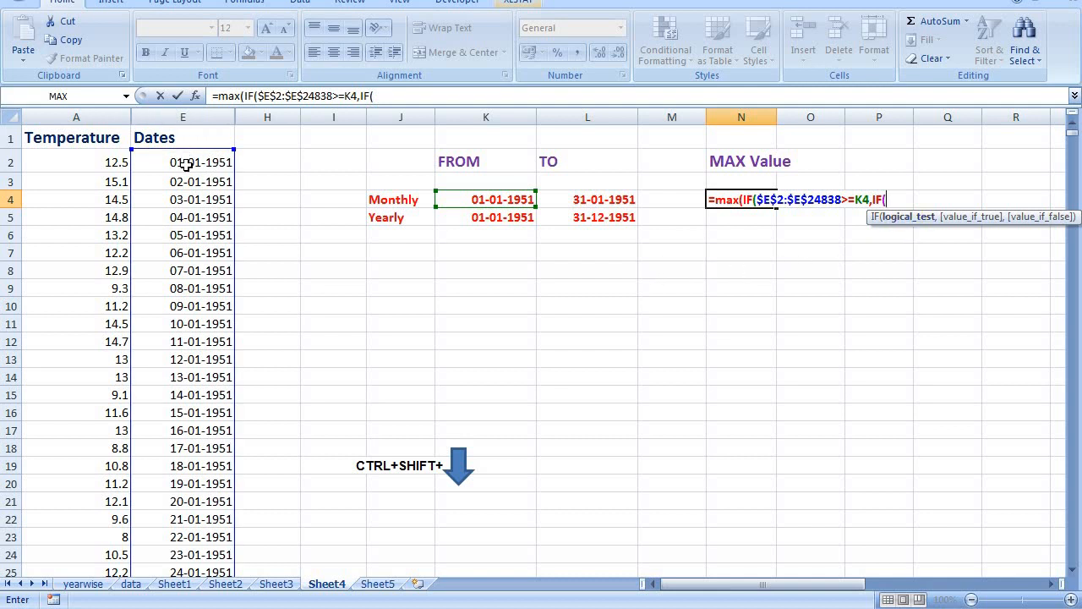
# - In the nested IF test the date range $E$2:$E$24838 against the end date L4 (<=L4)
pyautogui.click(183, 163)
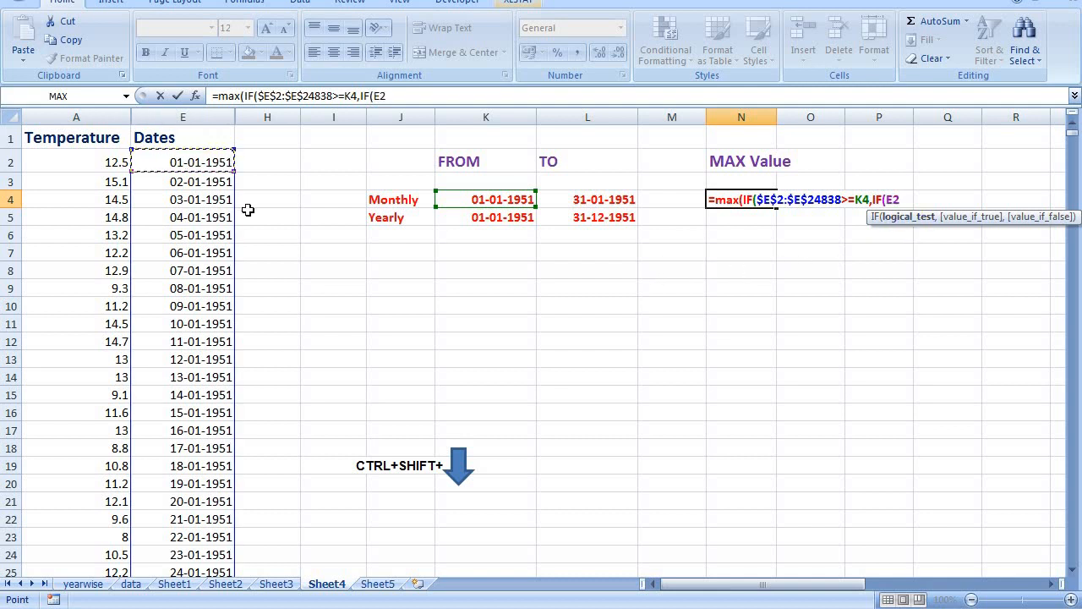
pyautogui.press('ctrl+shift+down')
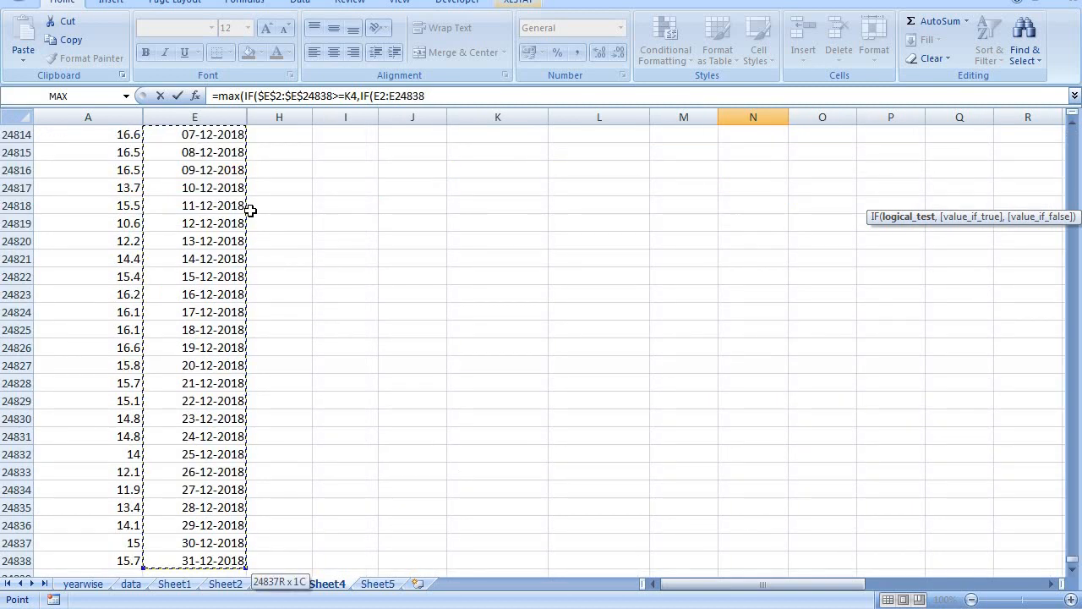
pyautogui.moveTo(311, 375)
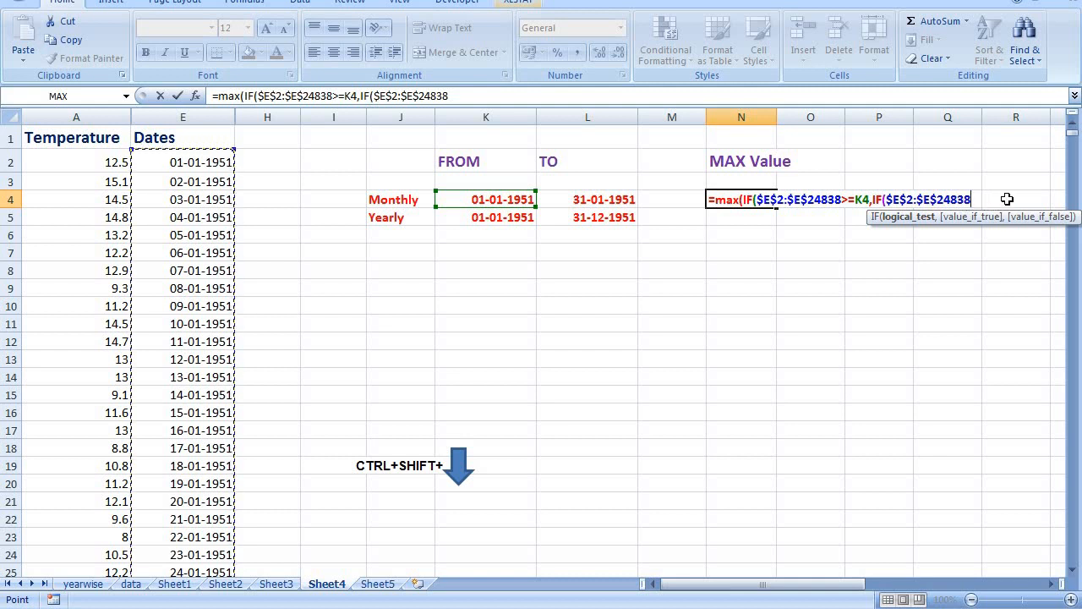
pyautogui.write('<')
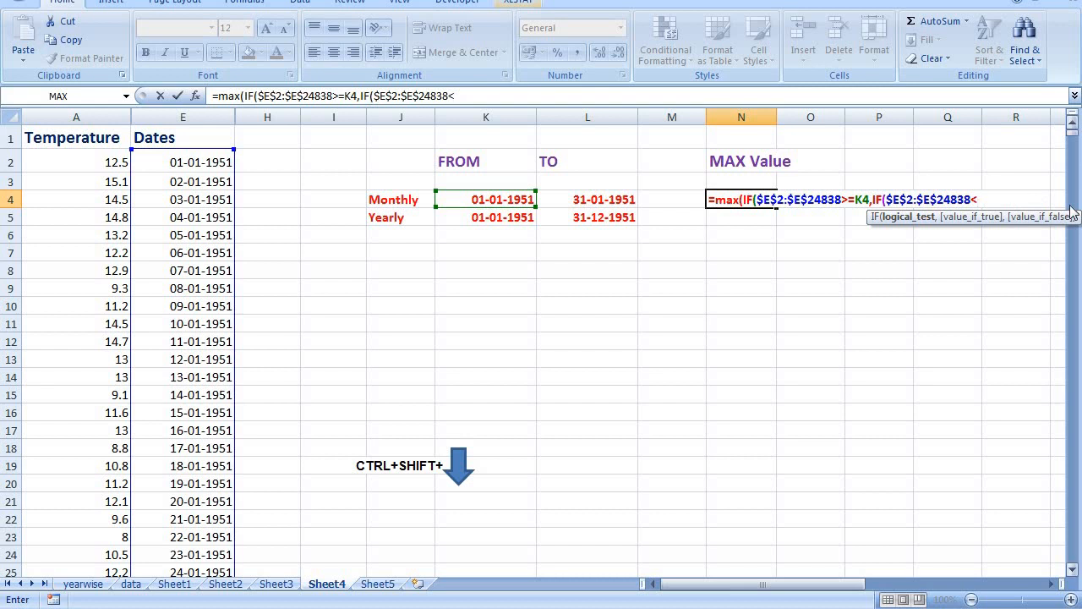
pyautogui.write('=')
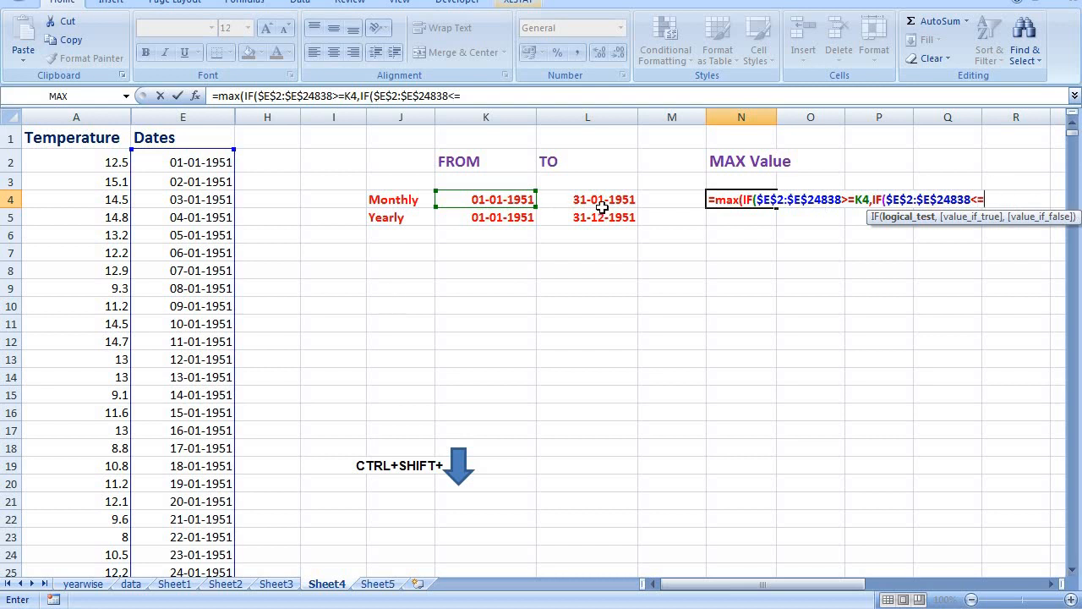
pyautogui.click(587, 200)
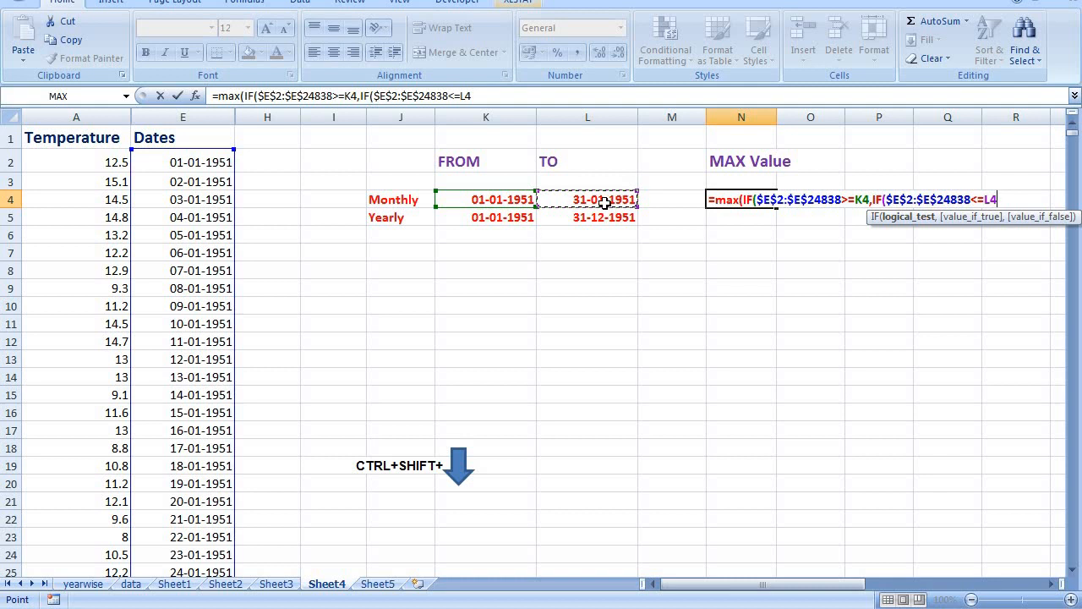
pyautogui.moveTo(558, 264)
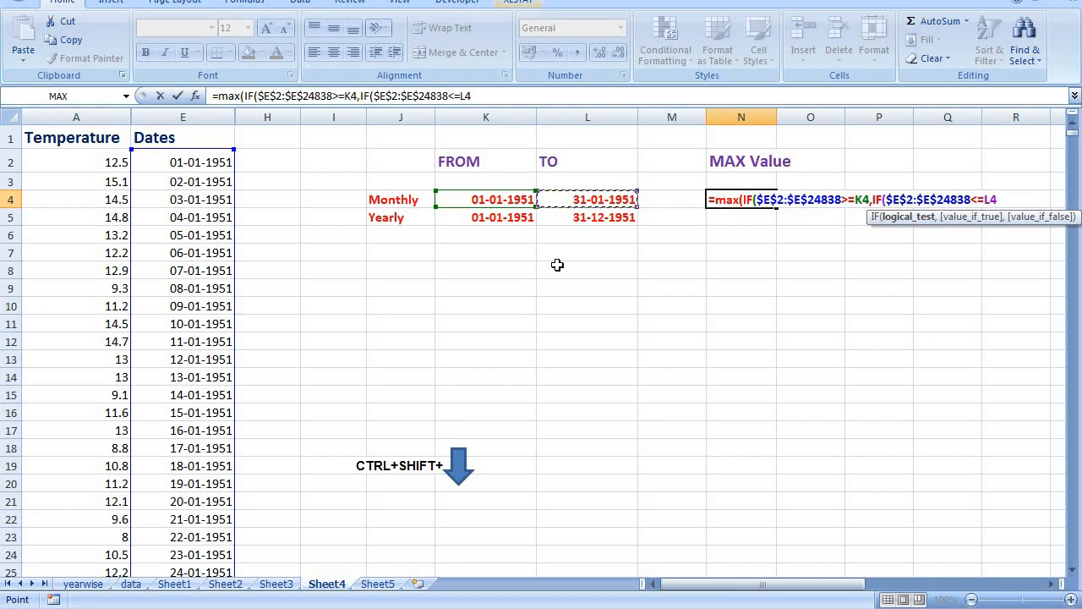
pyautogui.write(',')
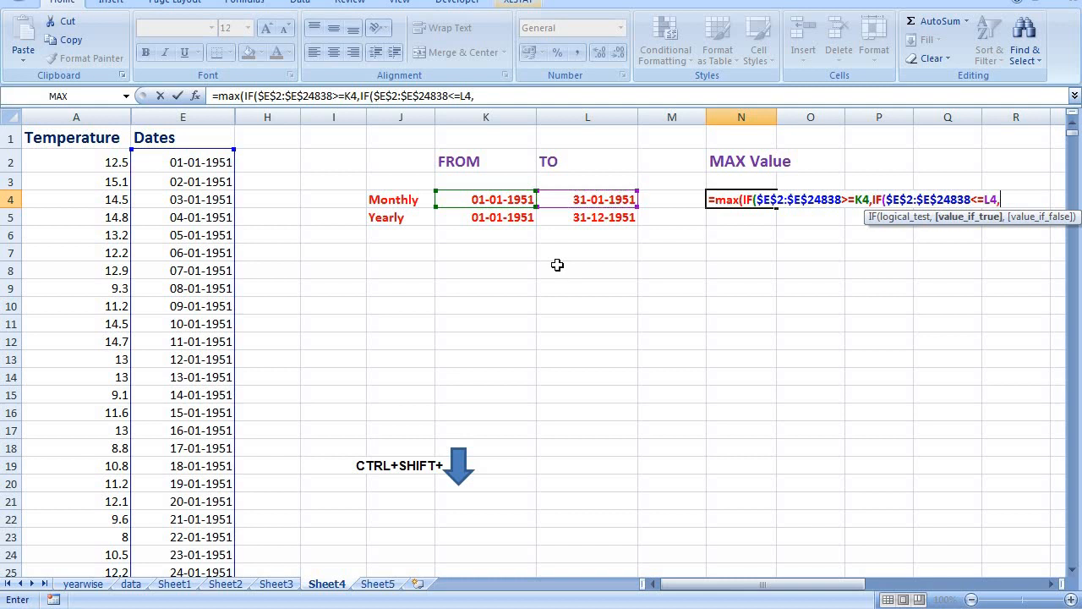
pyautogui.moveTo(494, 294)
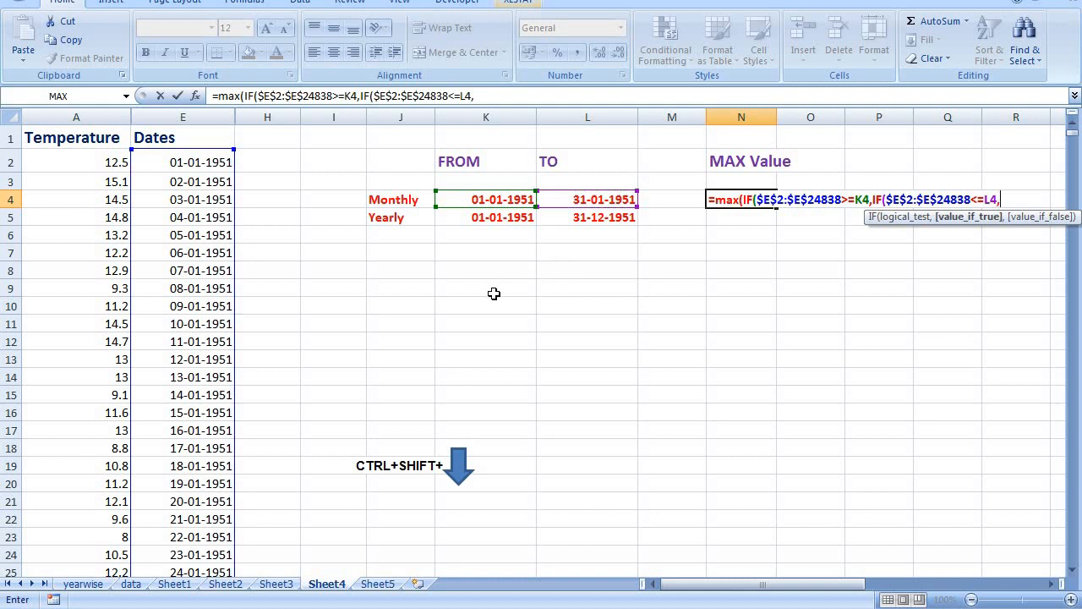
pyautogui.moveTo(487, 301)
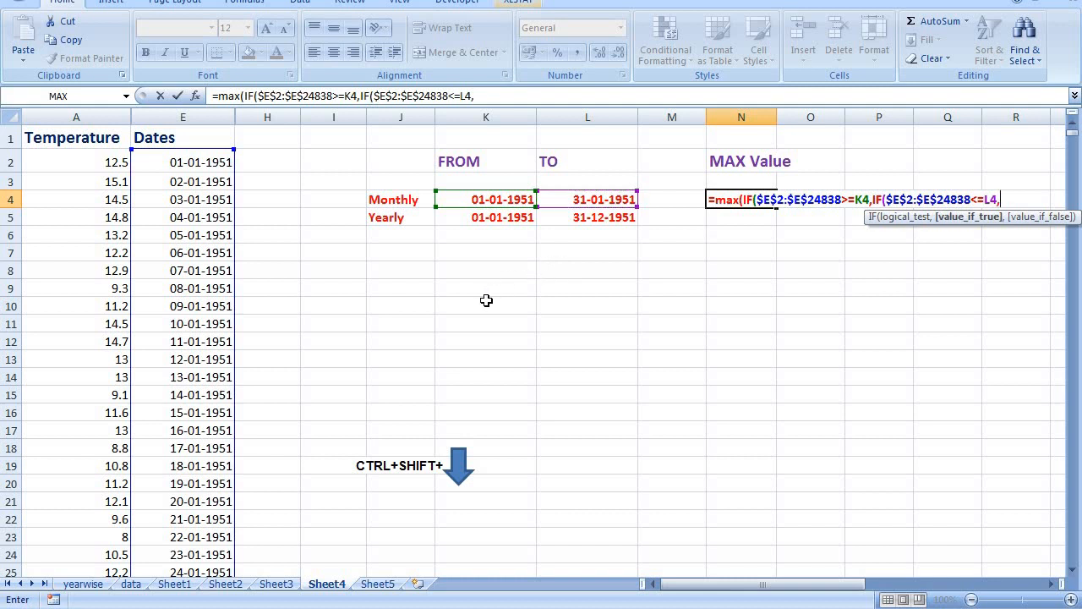
pyautogui.moveTo(162, 210)
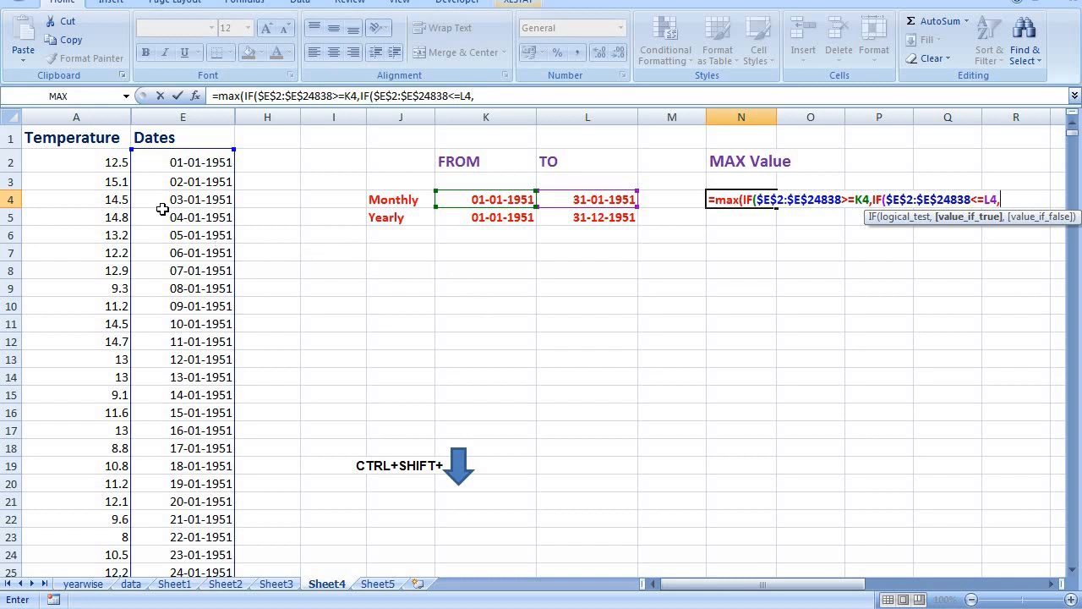
# - Return the temperature range $A$2:$A$24838 and close both IFs and the MAX
pyautogui.click(76, 162)
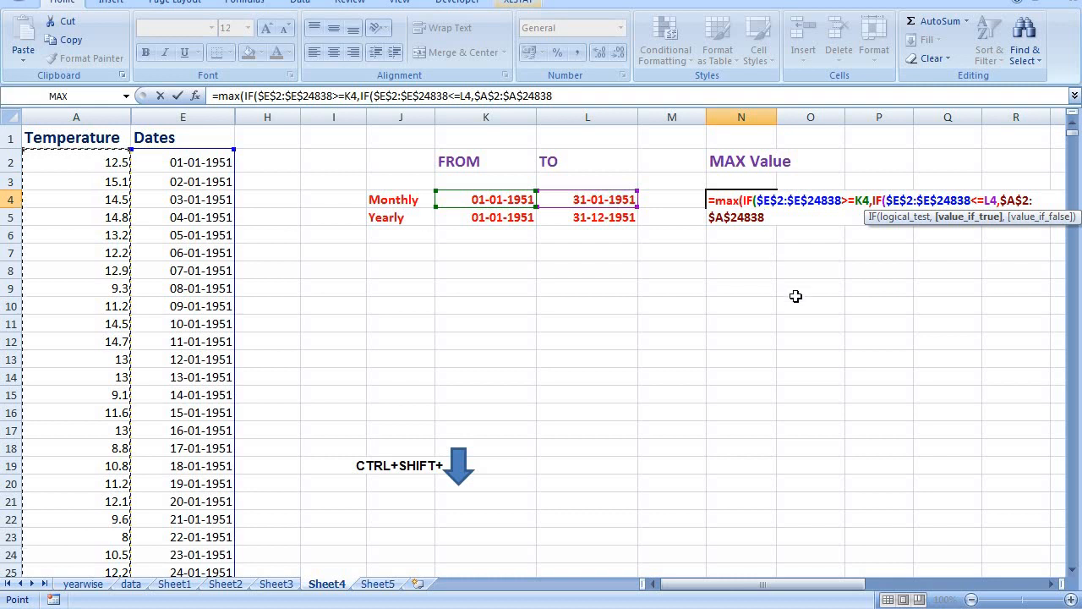
pyautogui.moveTo(825, 294)
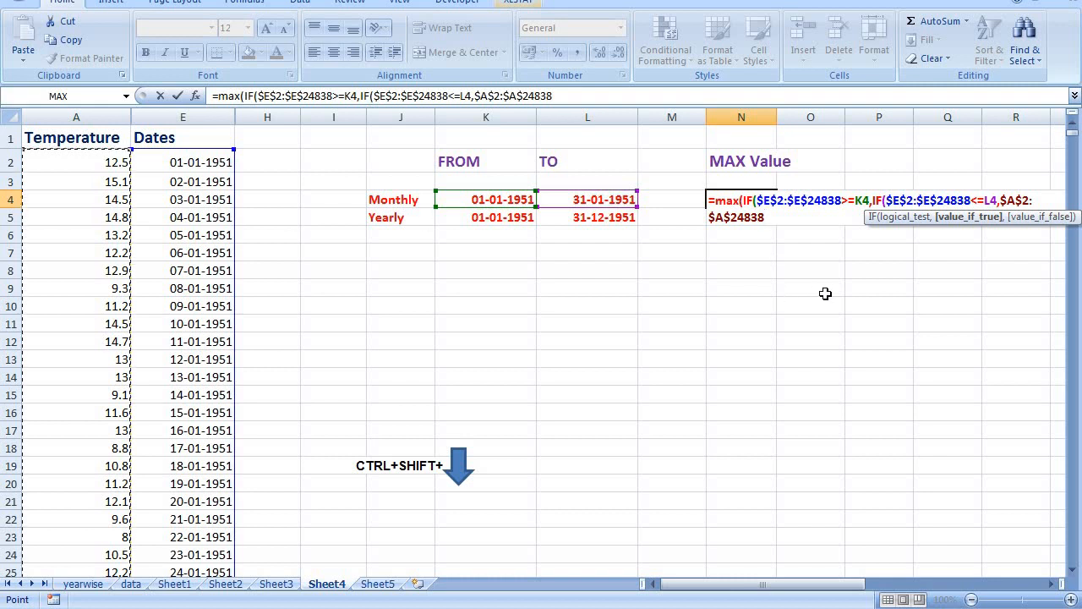
pyautogui.write('0')
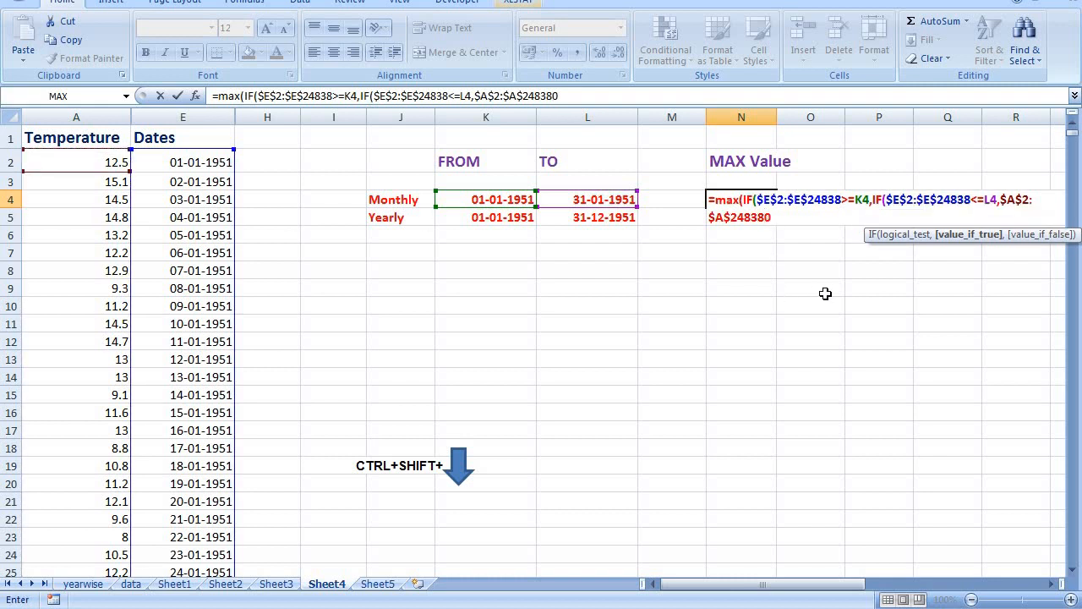
pyautogui.press('Backspace')
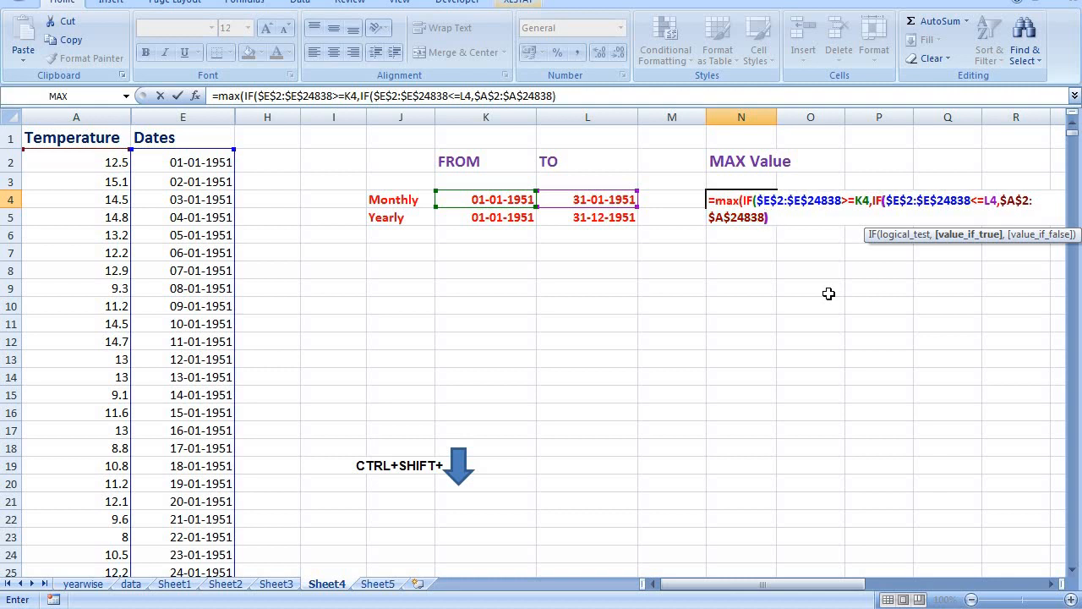
pyautogui.write('))')
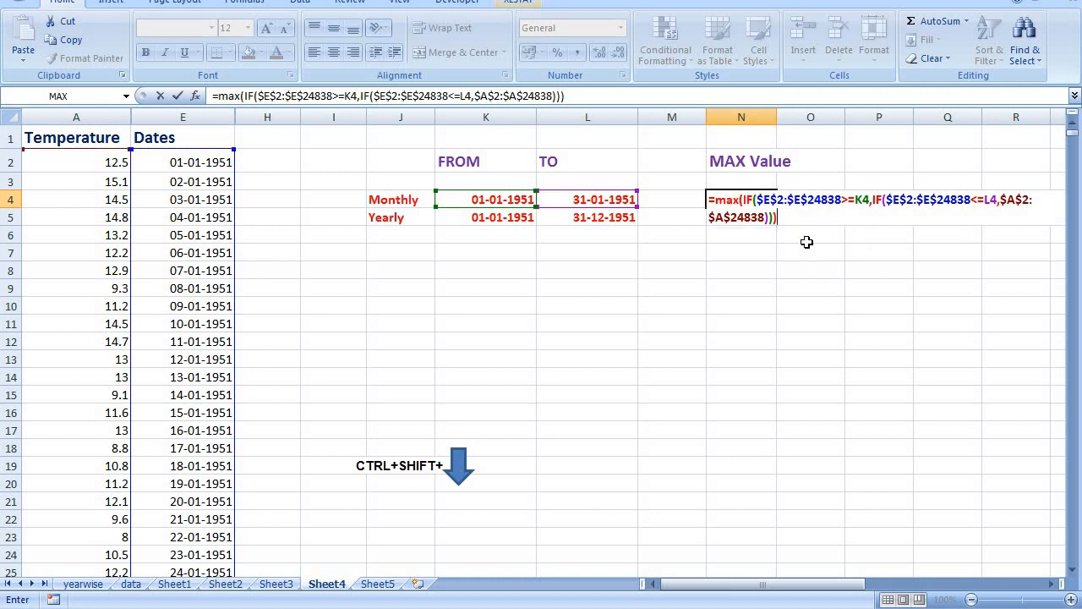
pyautogui.moveTo(646, 234)
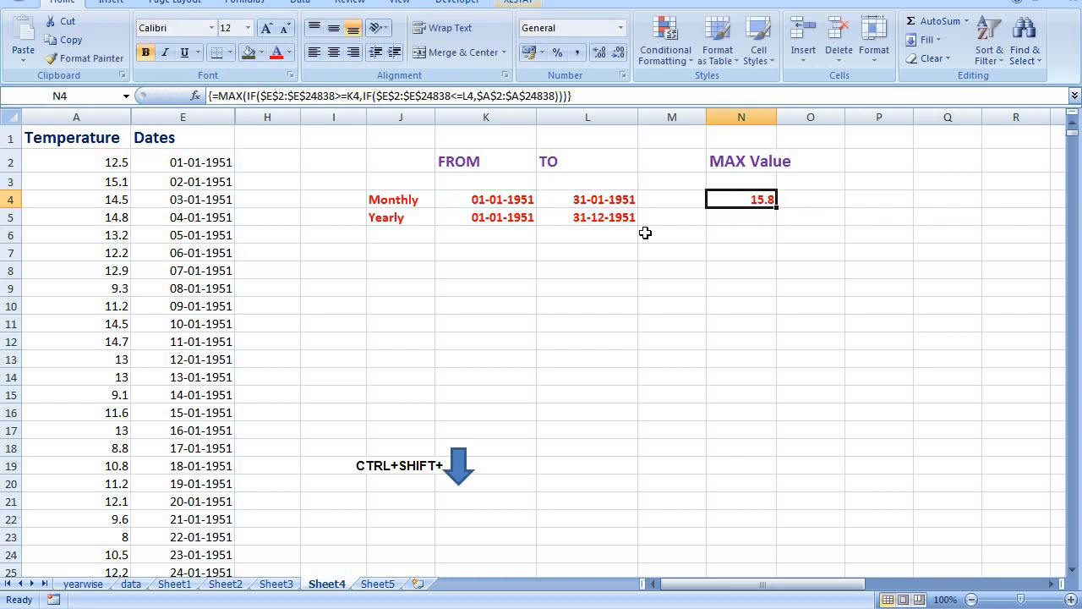
pyautogui.moveTo(744, 222)
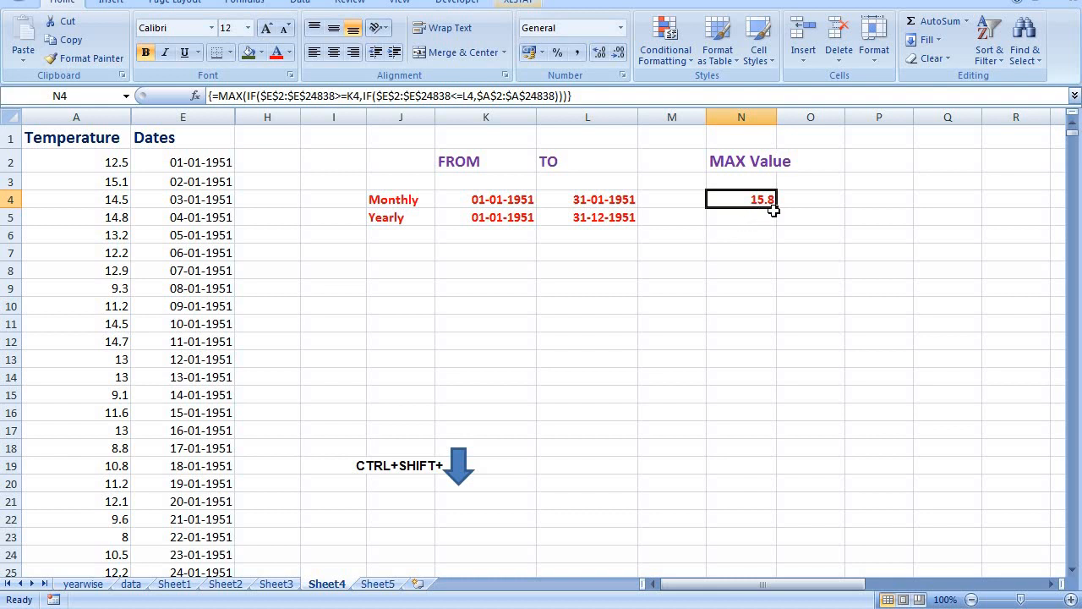
pyautogui.moveTo(796, 220)
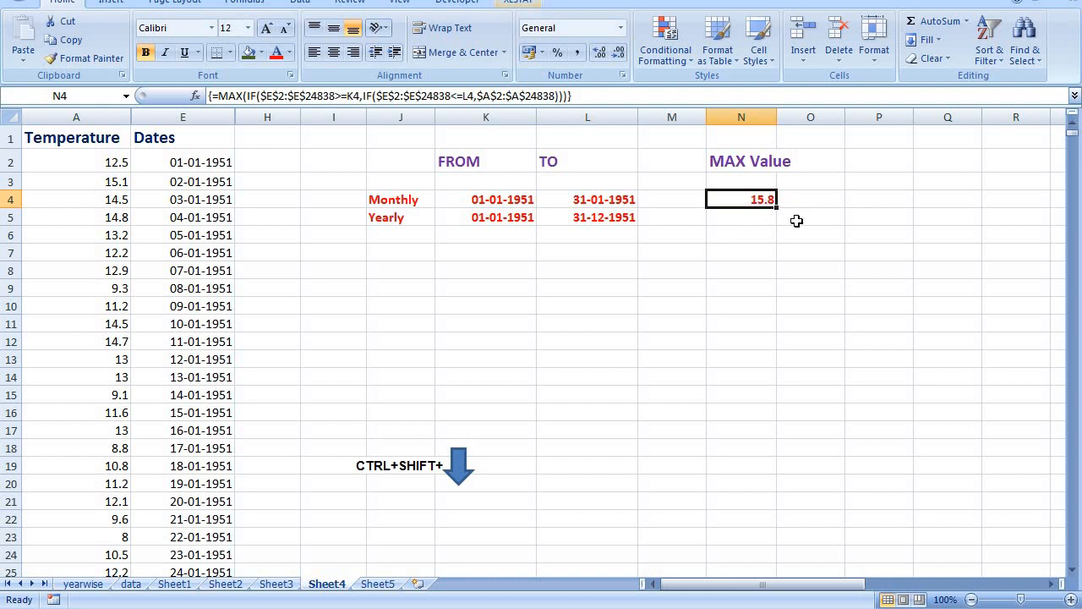
pyautogui.moveTo(335, 389)
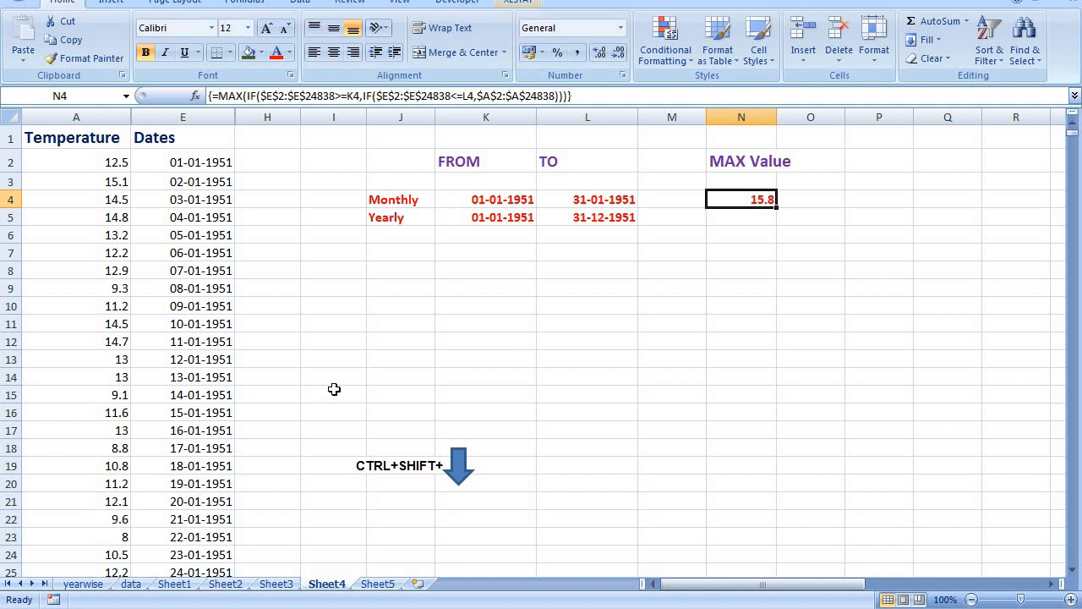
pyautogui.moveTo(92, 157)
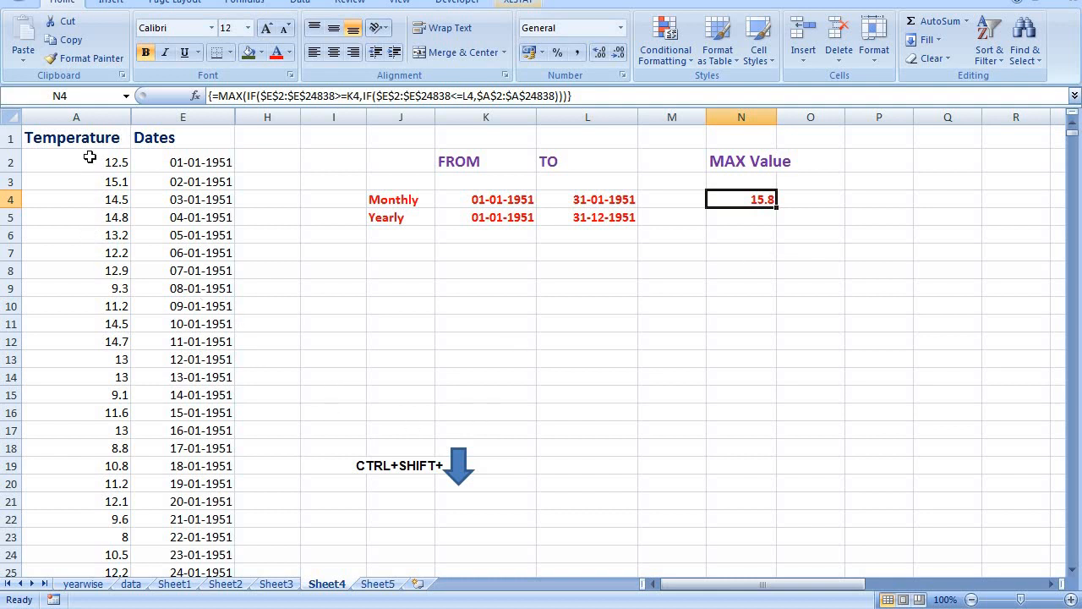
# - Copy January's temperatures A2:A32 into L9 and check with =MAX(L9:L39) returning 15.8
pyautogui.moveTo(76, 163); pyautogui.dragTo(76, 288)
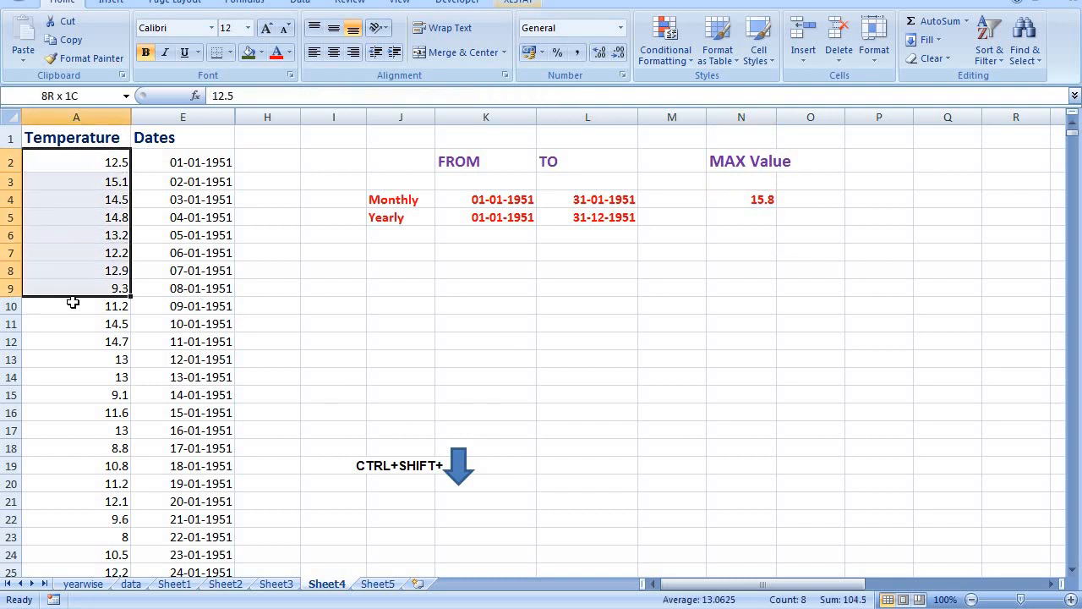
pyautogui.press('ctrl+shift+down')
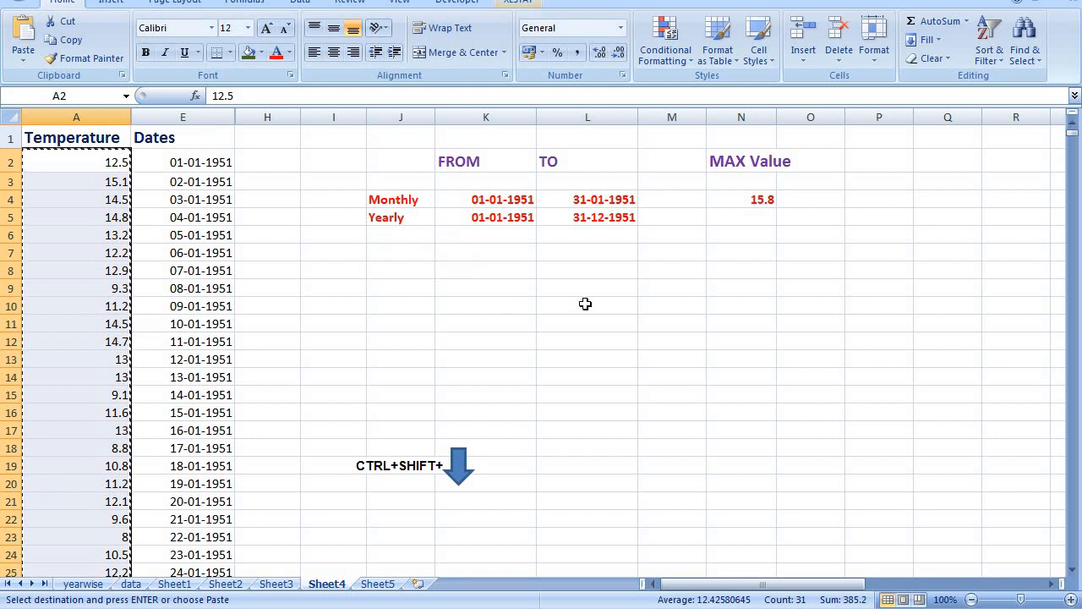
pyautogui.click(585, 287)
pyautogui.write('=')
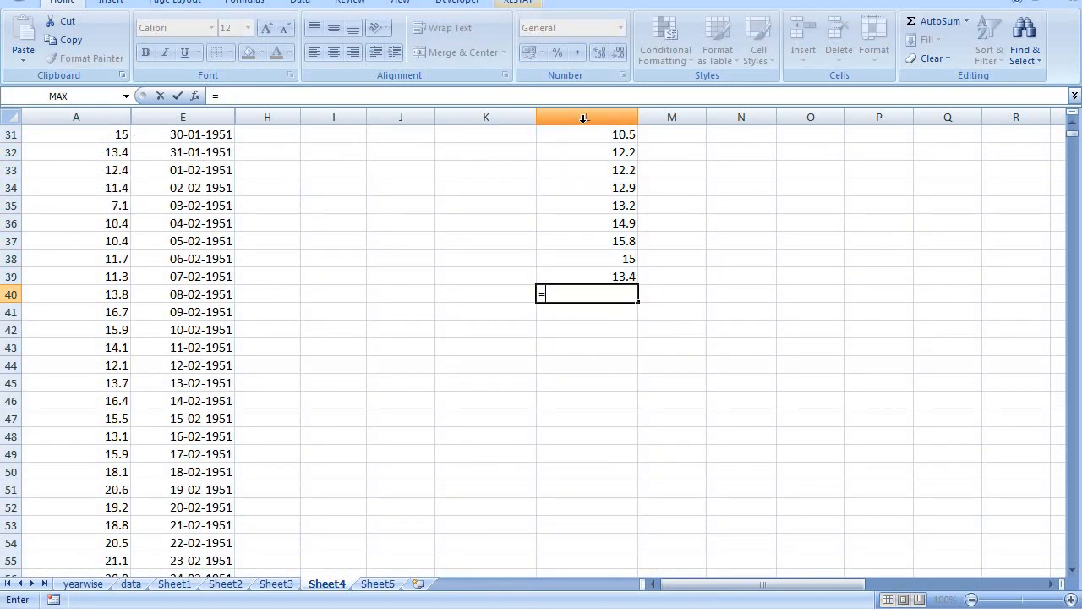
pyautogui.write('max')
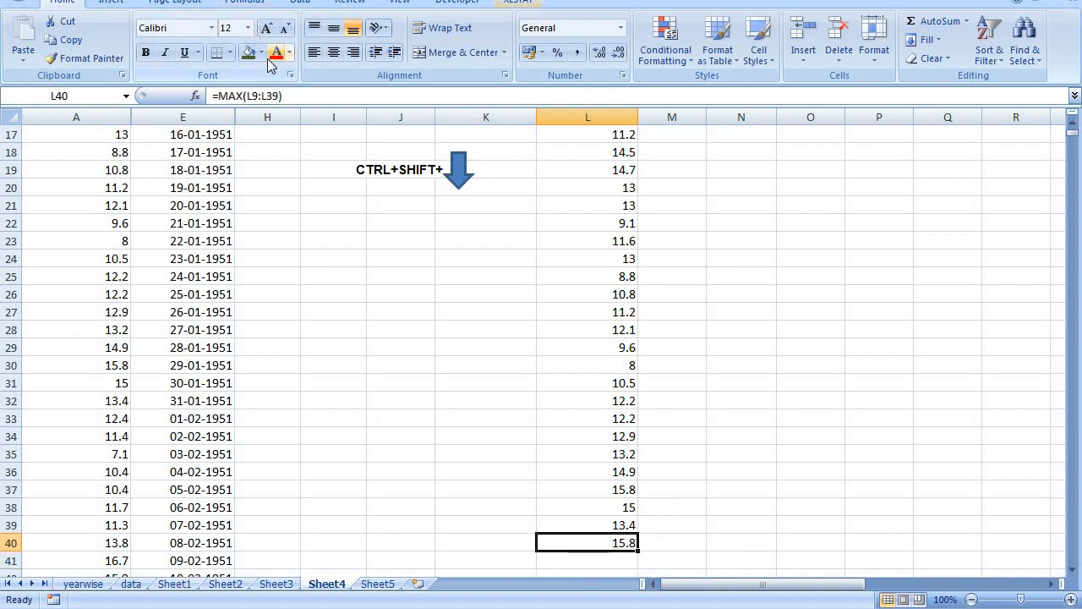
pyautogui.scroll(3)
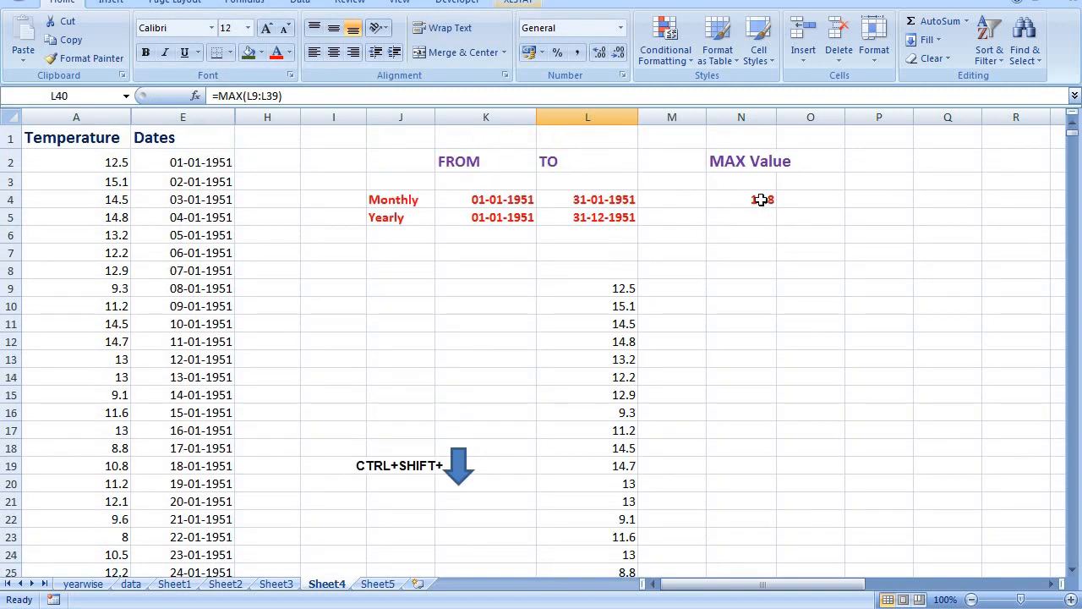
pyautogui.click(741, 200)
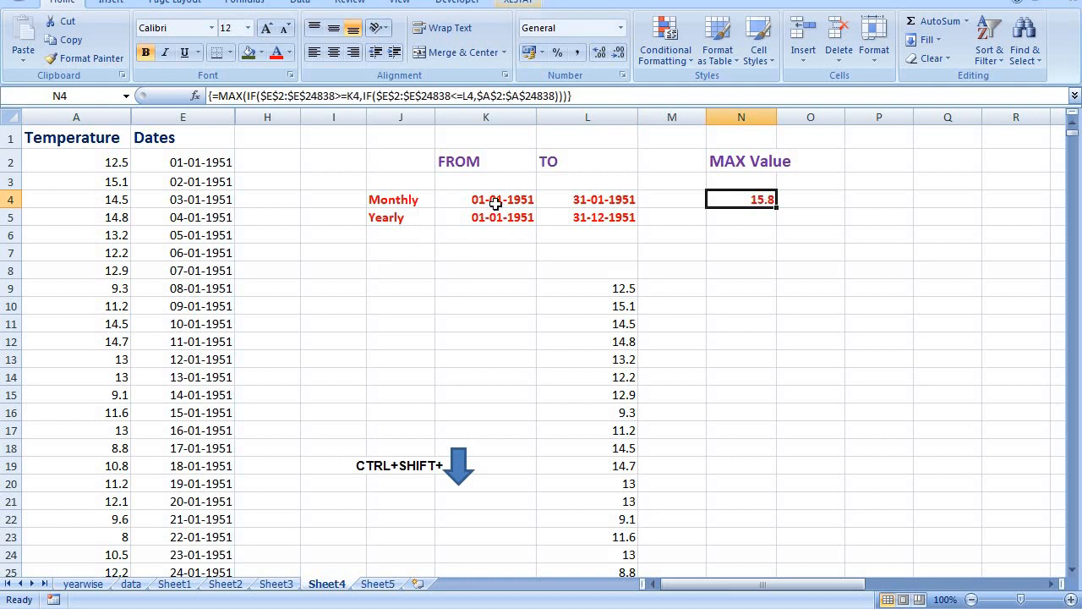
pyautogui.moveTo(392, 243)
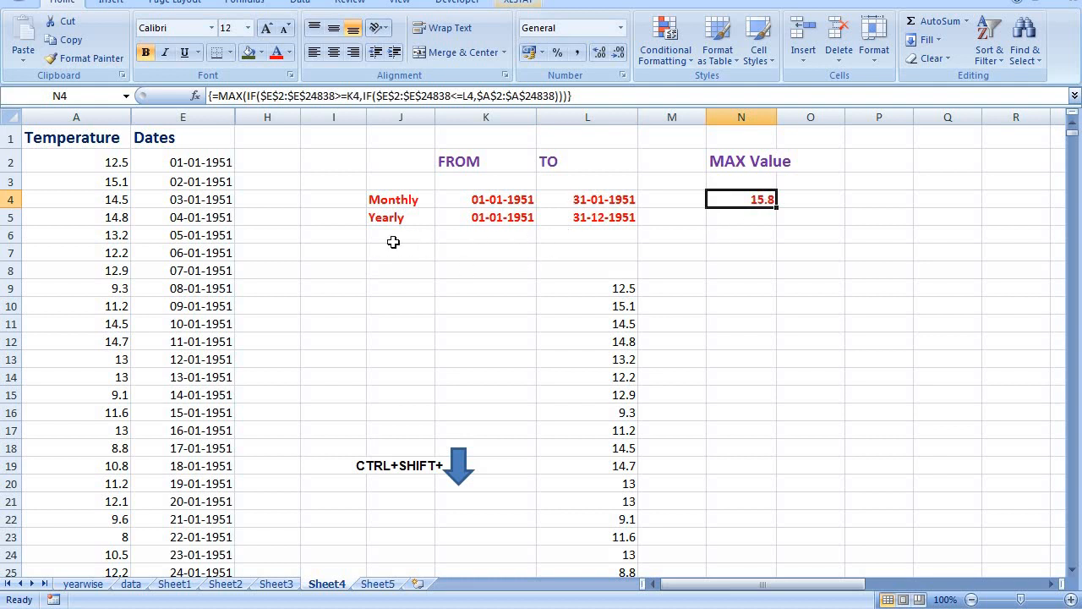
pyautogui.moveTo(494, 230)
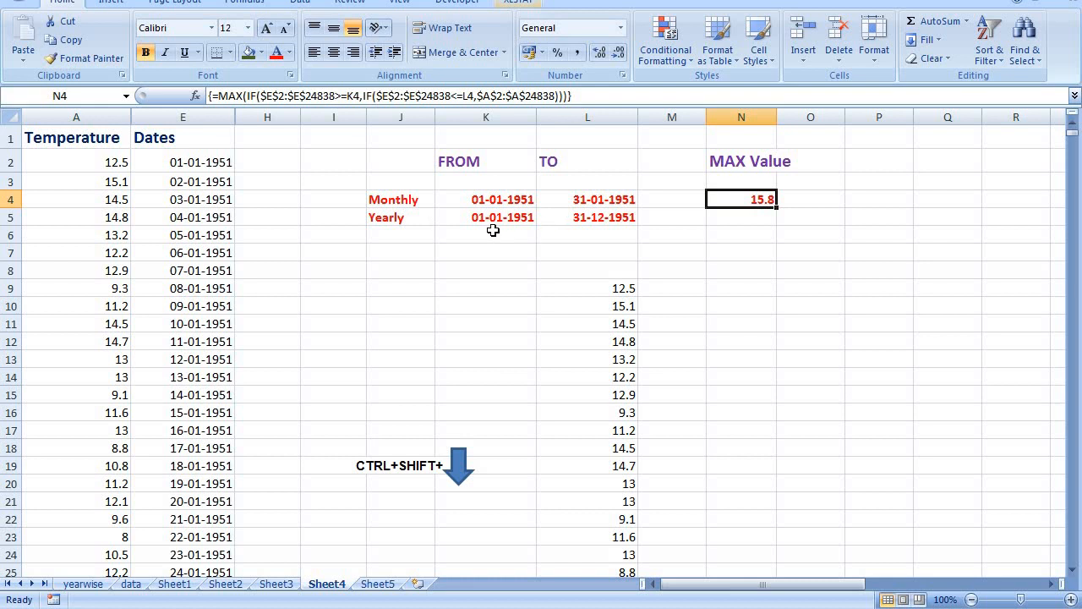
pyautogui.moveTo(526, 223)
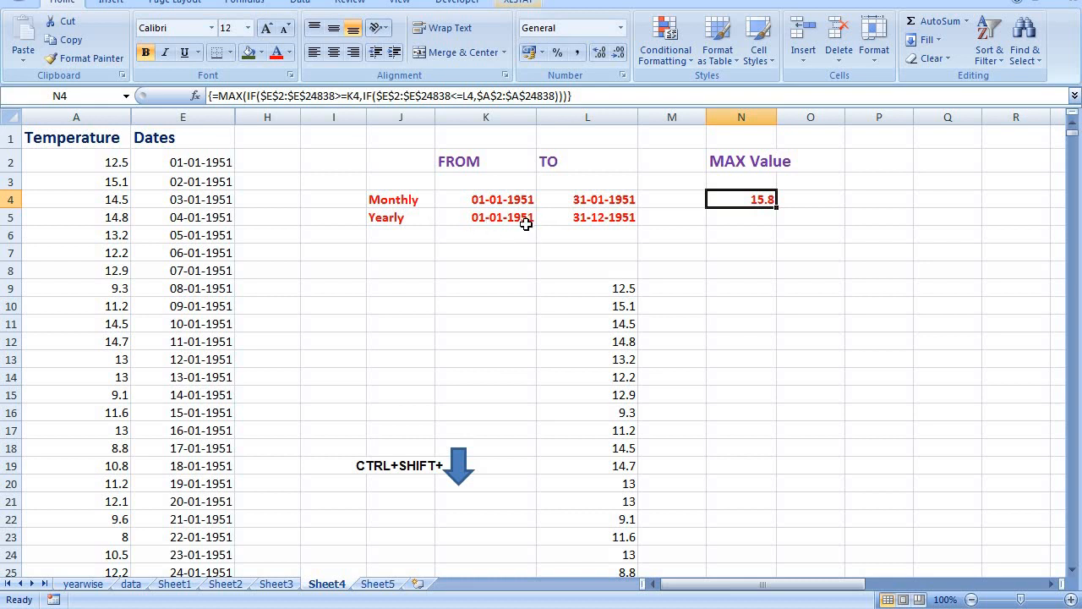
pyautogui.moveTo(589, 226)
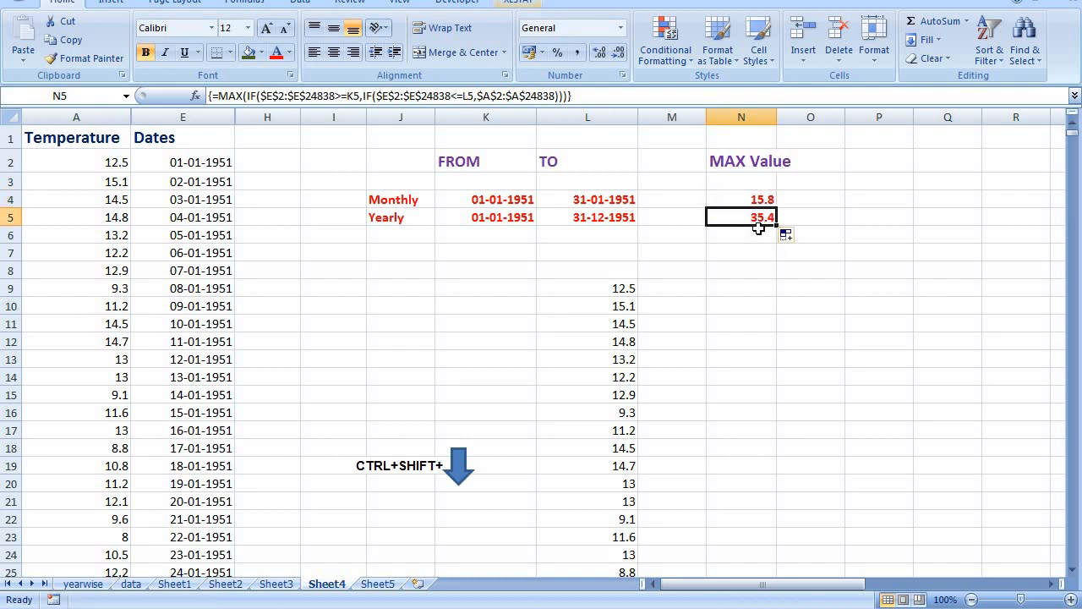
pyautogui.moveTo(768, 233)
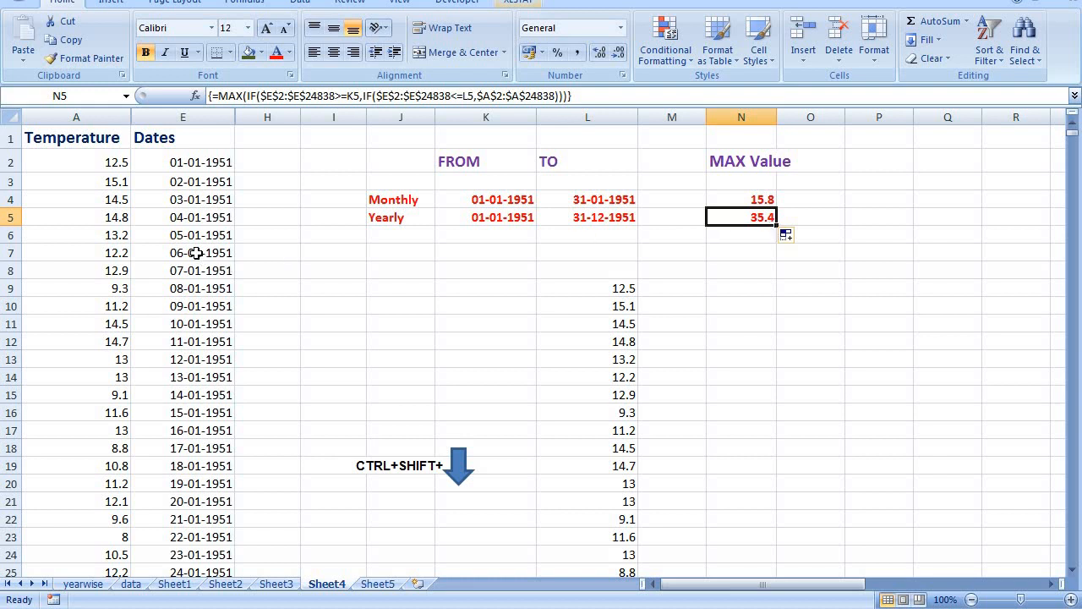
pyautogui.moveTo(767, 230)
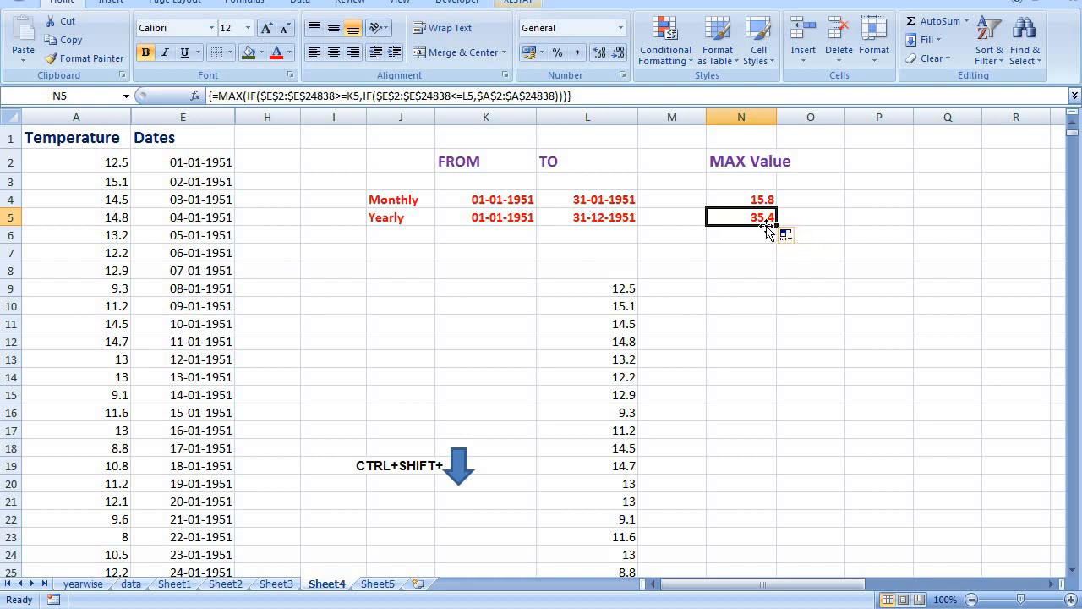
pyautogui.moveTo(761, 237)
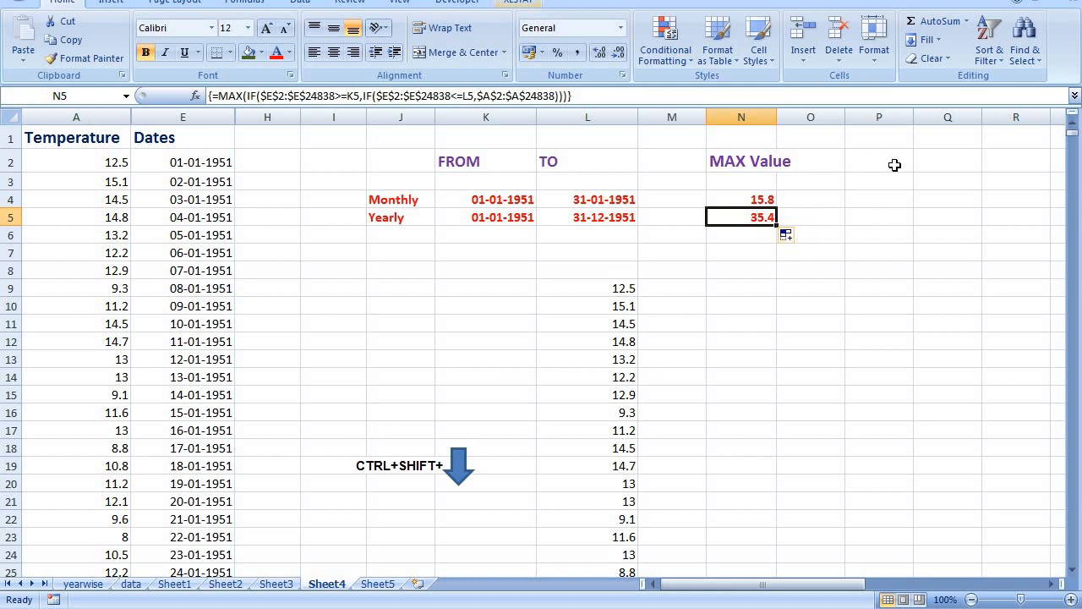
# - Fill the array formula down to N5 for the yearly dates, returning 35.4, and compare with N4
pyautogui.click(741, 199)
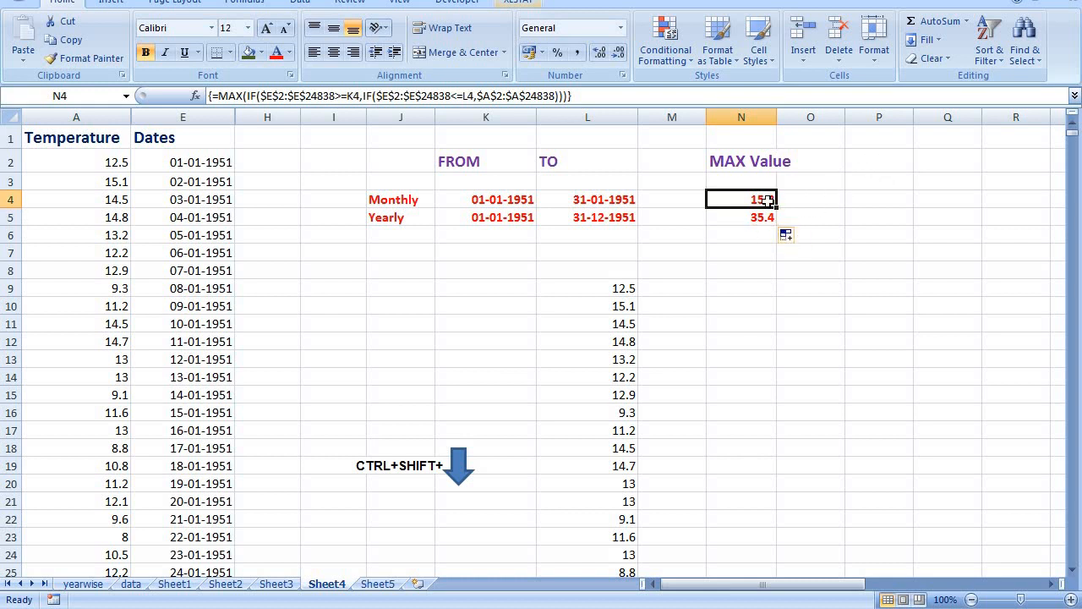